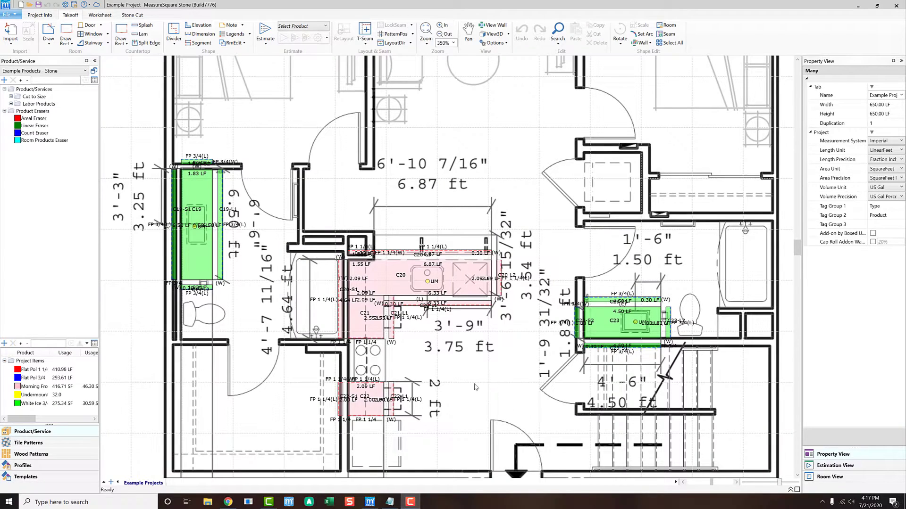
mouse_move(475, 387)
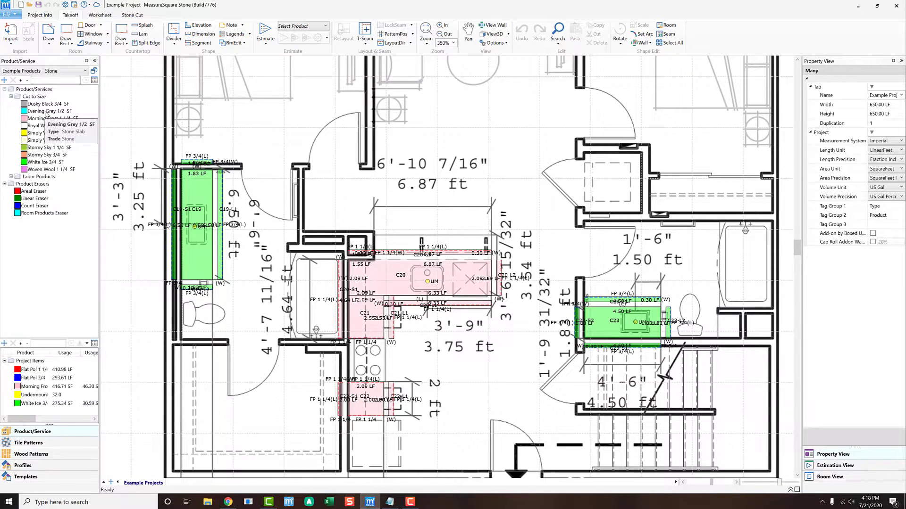
Open Evening Grey 1/2 in the Product Database, review Flat Pol 3/4 pricing, then close it
double_click(44, 111)
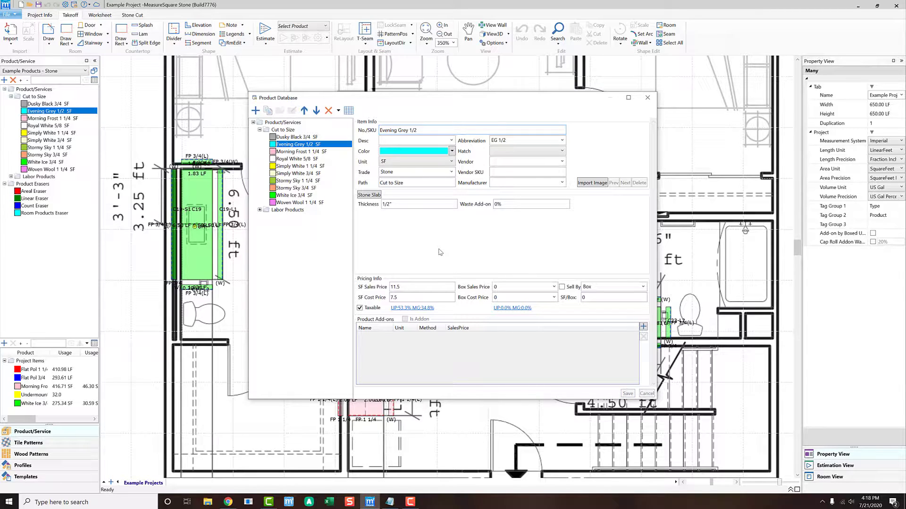
mouse_move(537, 193)
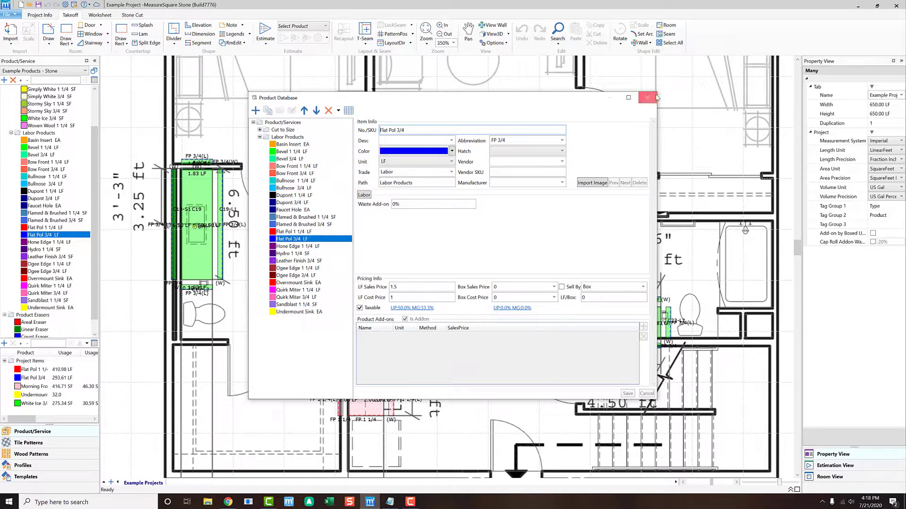
left_click(647, 98)
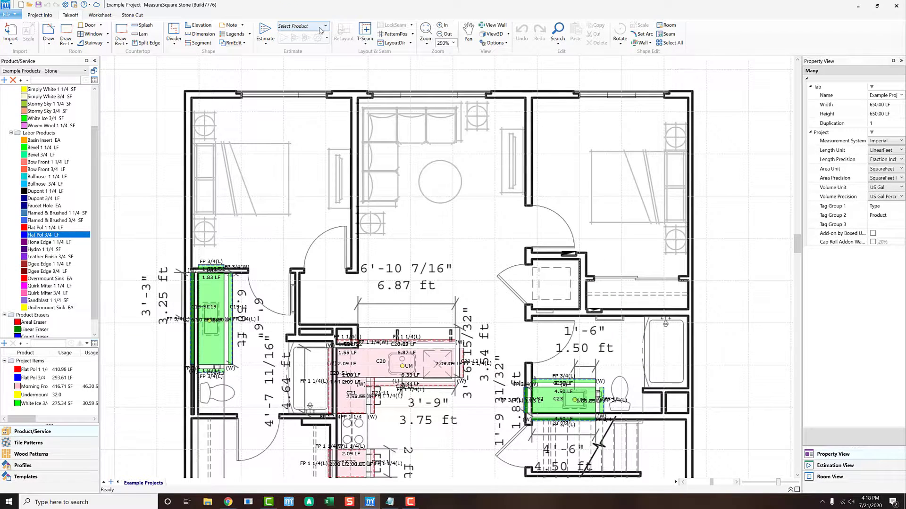
Choose Morning Frost 1 1/4 from Select Product and check the estimate options
left_click(321, 25)
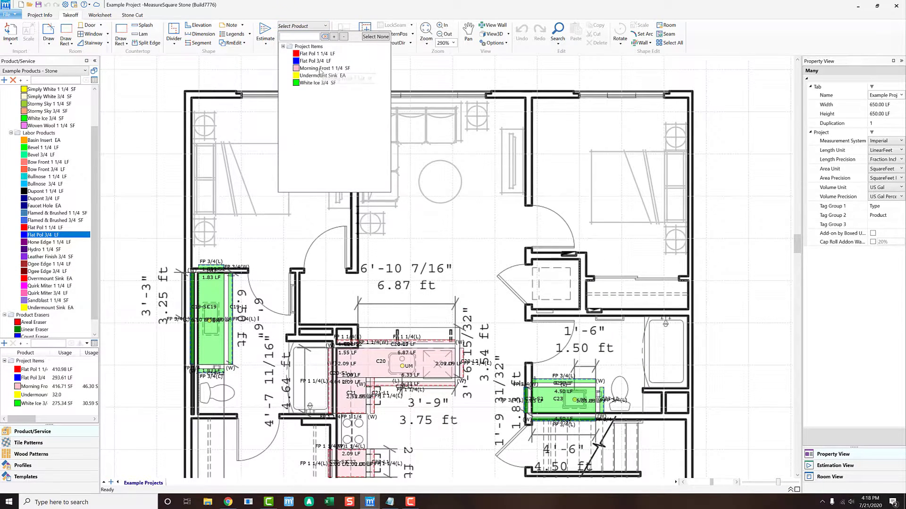
left_click(324, 67)
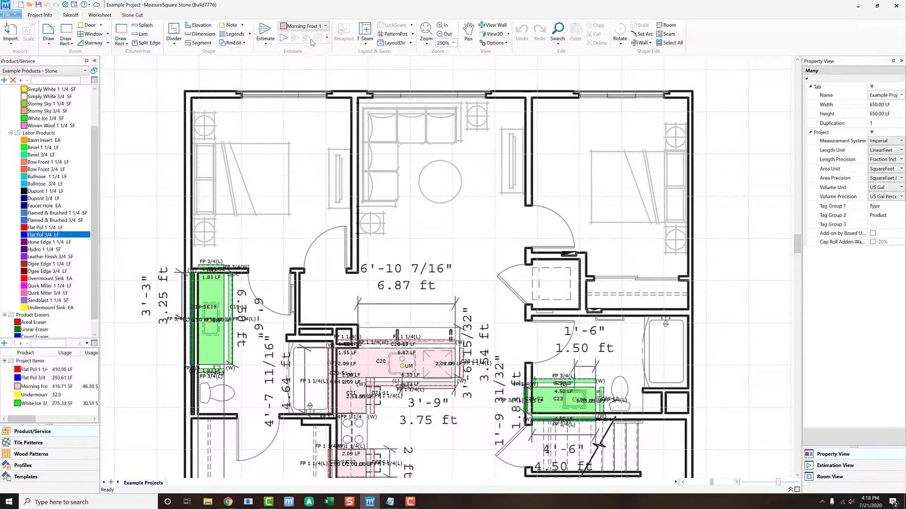
left_click(325, 37)
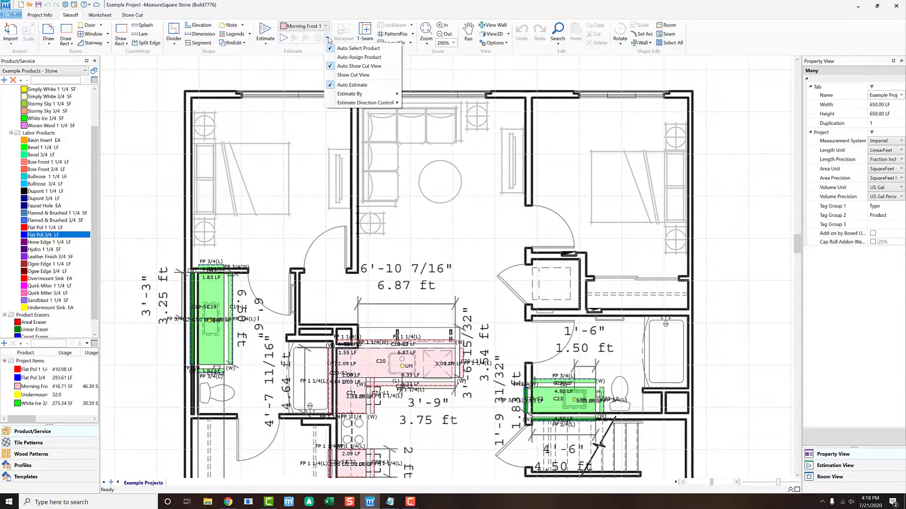
mouse_move(358, 56)
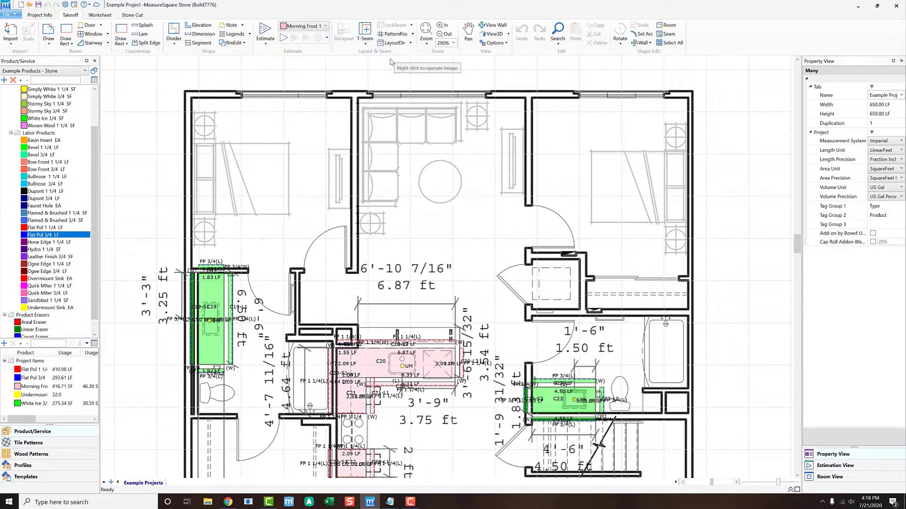
left_click(445, 26)
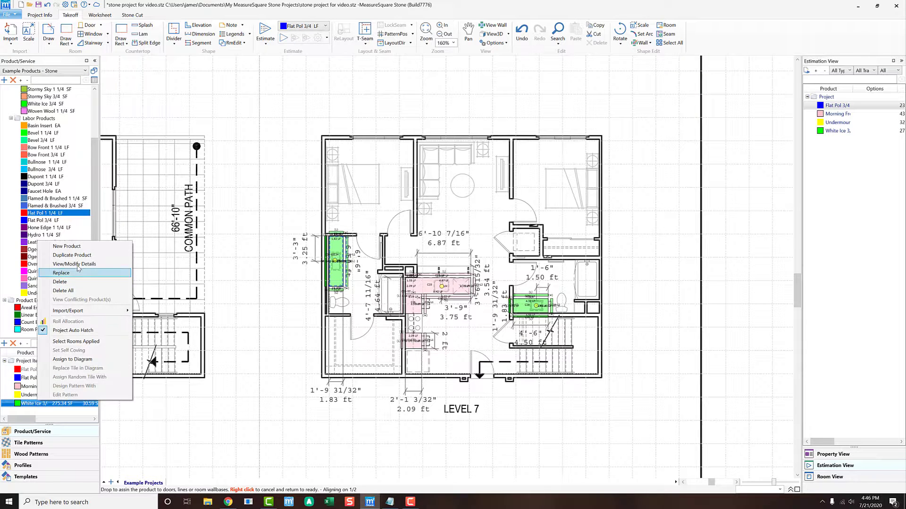
mouse_move(75, 342)
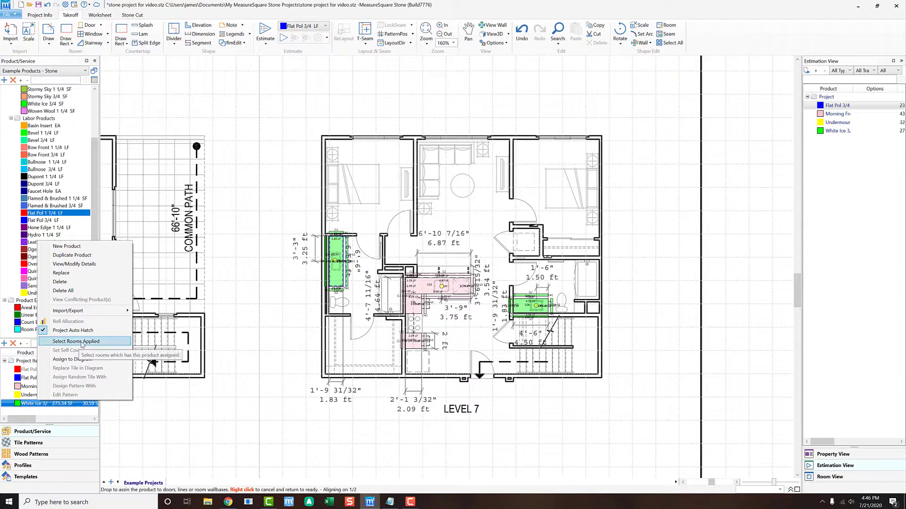
Select all rooms using White Ice 3/4 and zoom into a unit's countertops
left_click(76, 342)
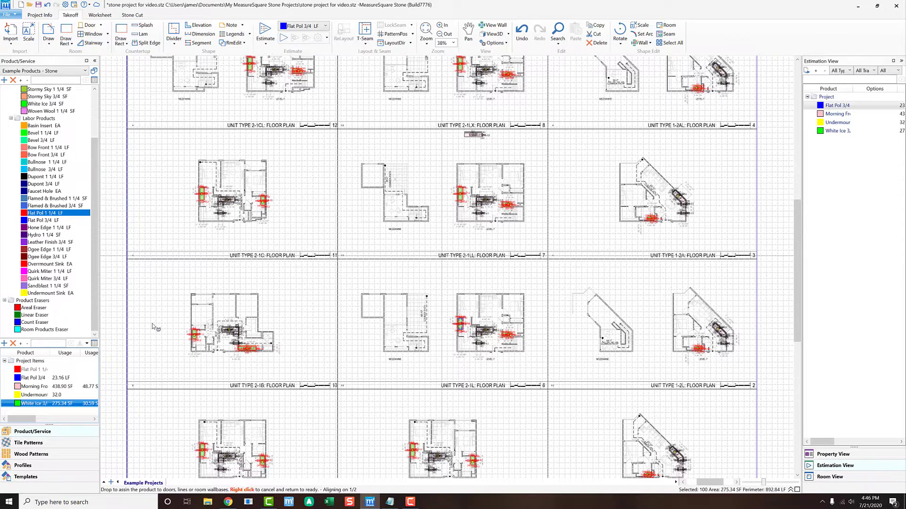
mouse_move(153, 374)
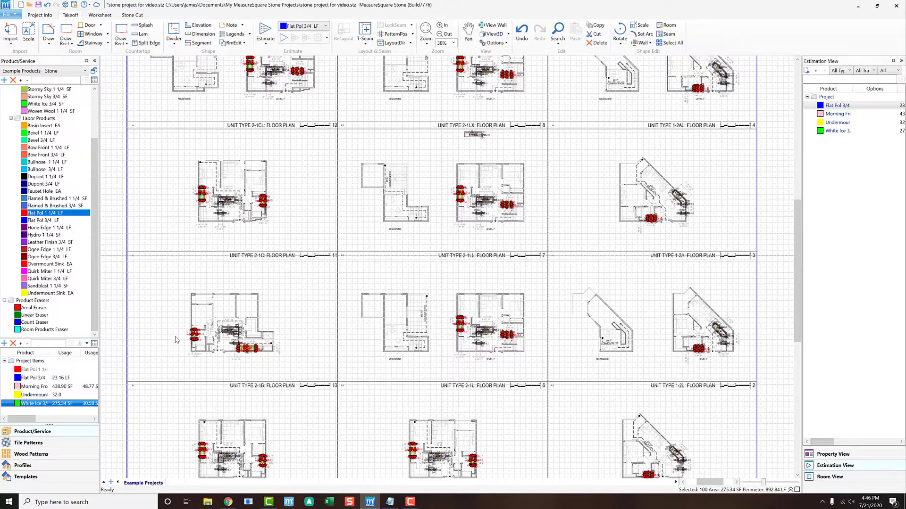
mouse_move(173, 340)
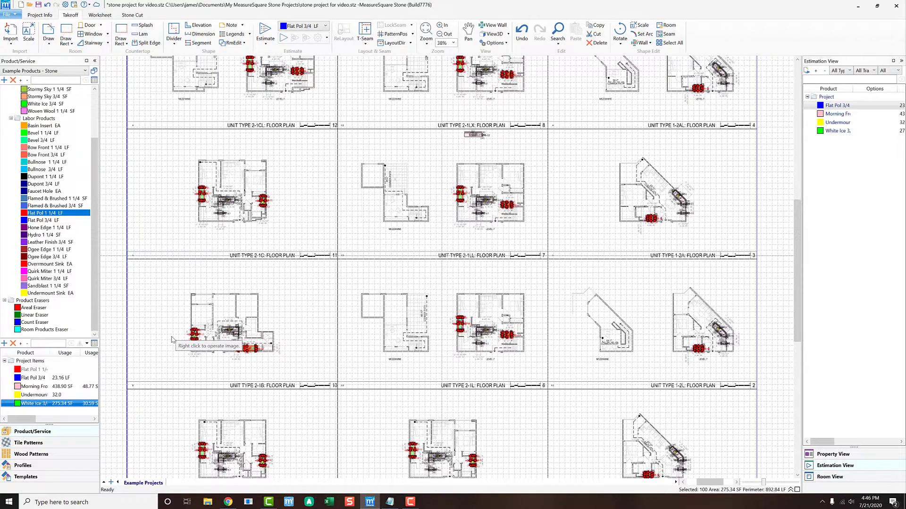
left_click(445, 34)
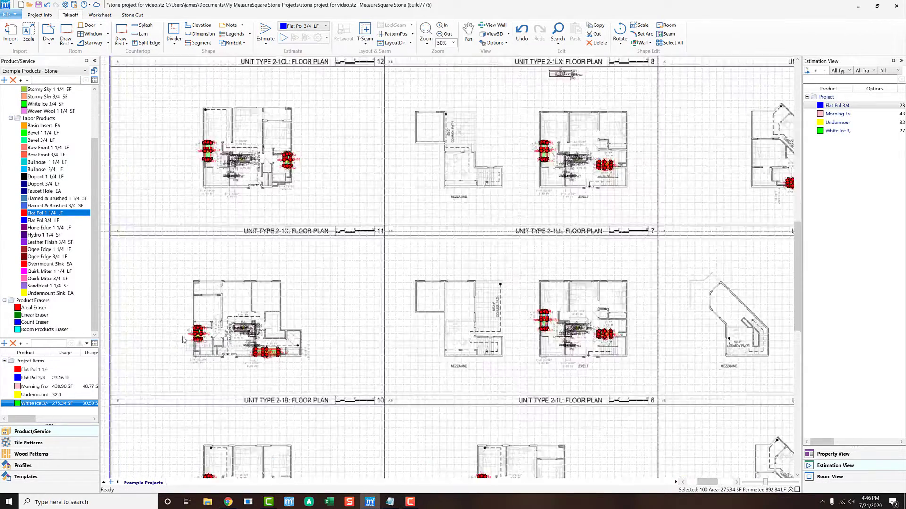
left_click(445, 33)
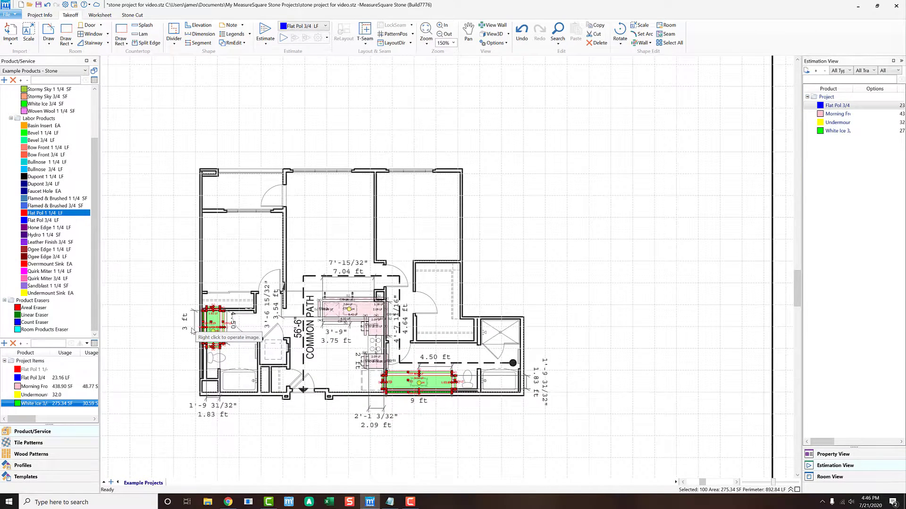
left_click(41, 378)
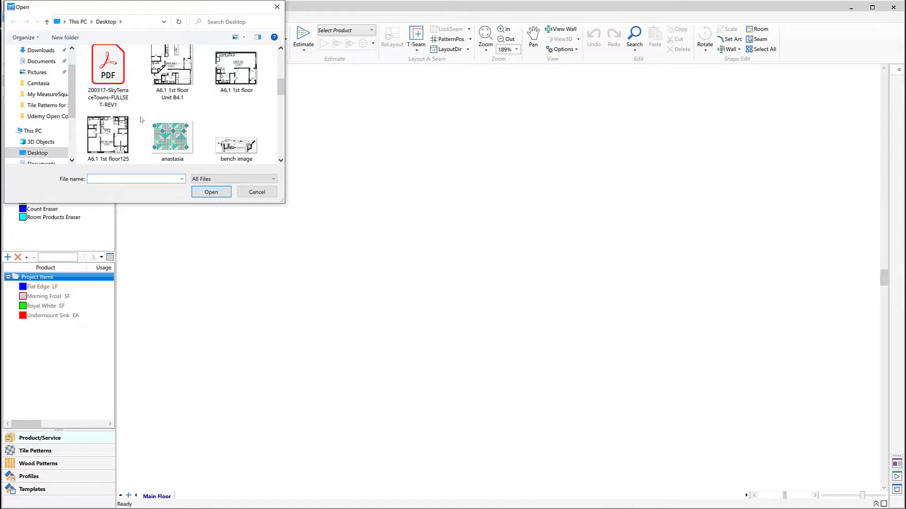
Pick the Madison Apartments PDF from the Desktop to reach the image import dialog
scroll("down", 3)
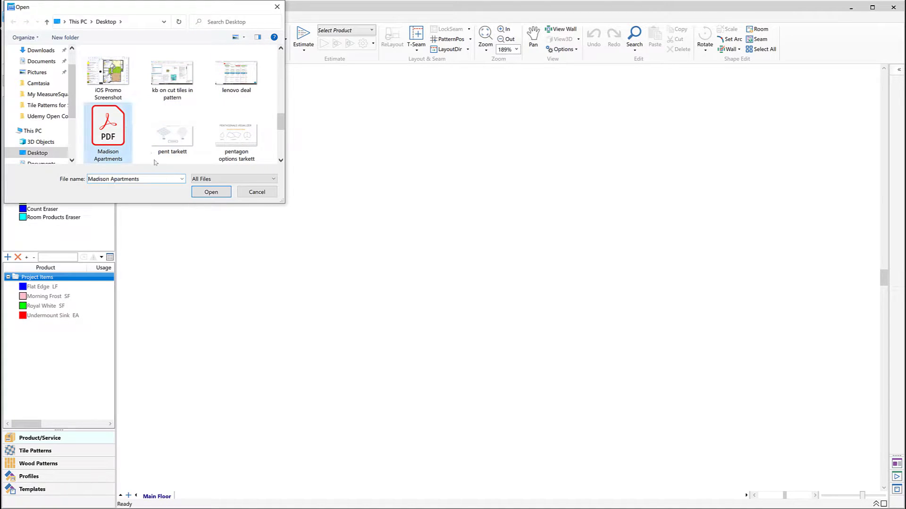
left_click(210, 192)
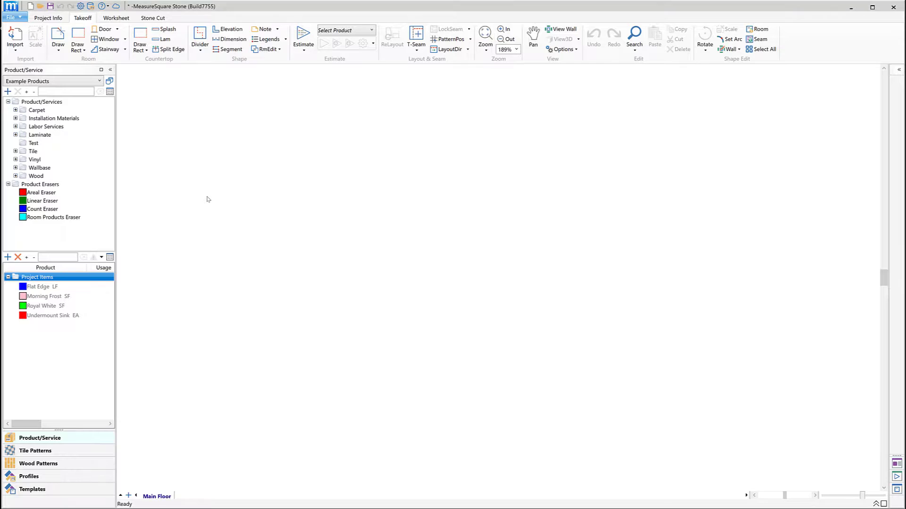
left_click(15, 38)
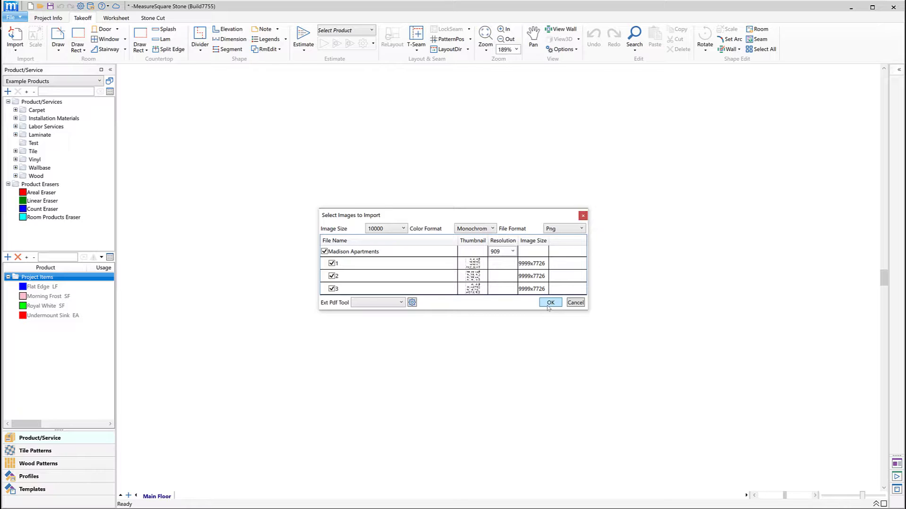
Import the three checked Madison Apartments pages into the Image Preview
left_click(549, 302)
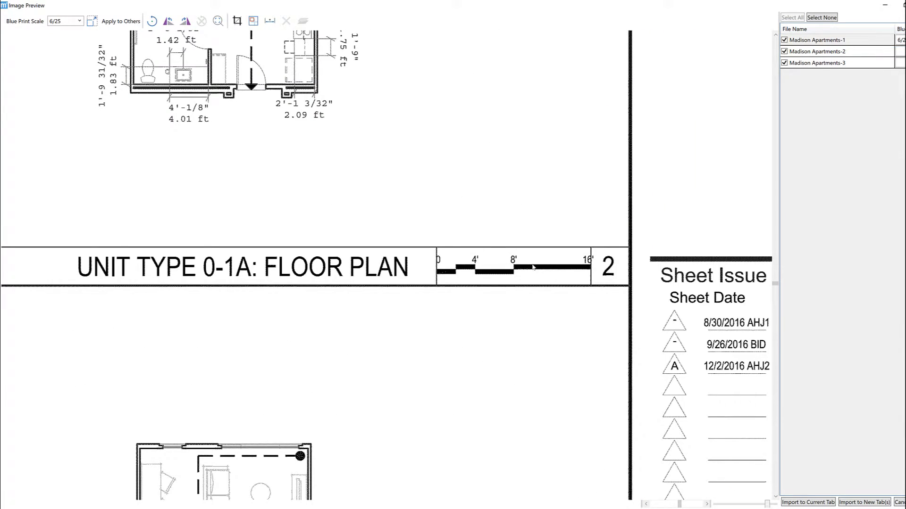
mouse_move(365, 67)
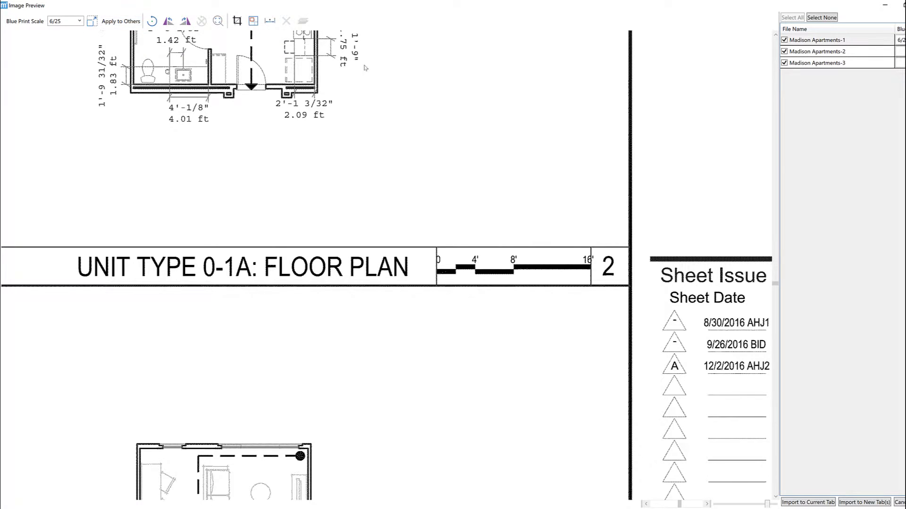
mouse_move(93, 22)
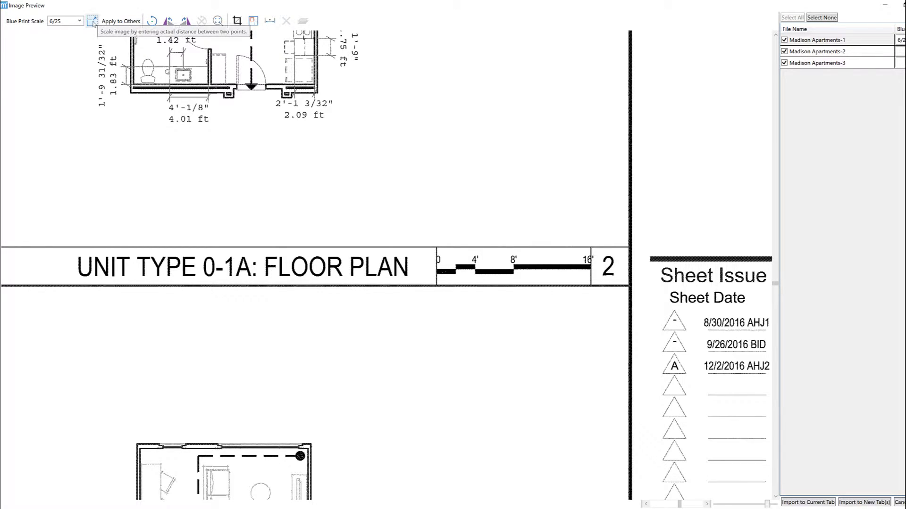
Scale the plan by two points to 16', then measure the scale bar to confirm
left_click(92, 21)
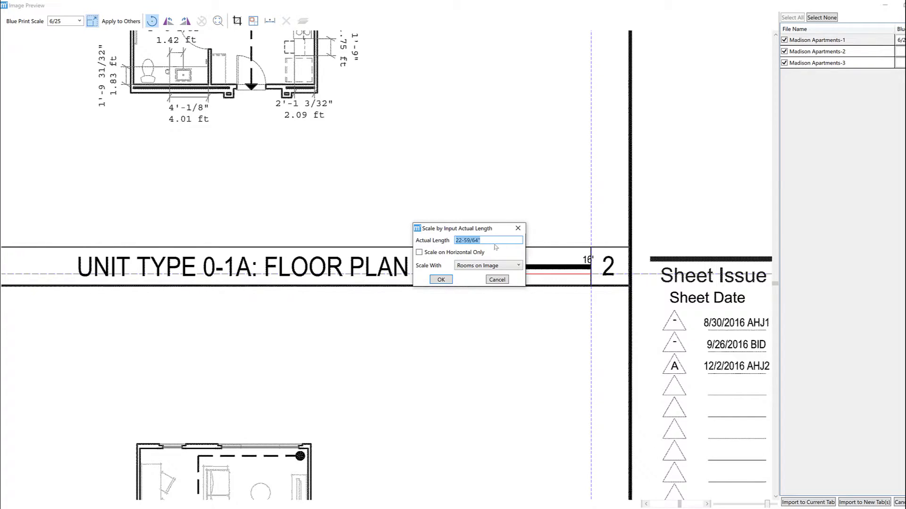
type("16")
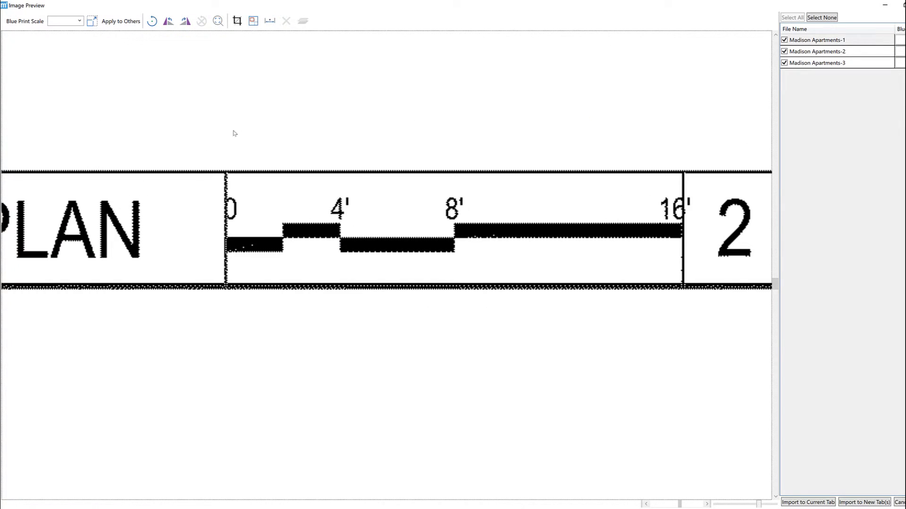
left_click(270, 21)
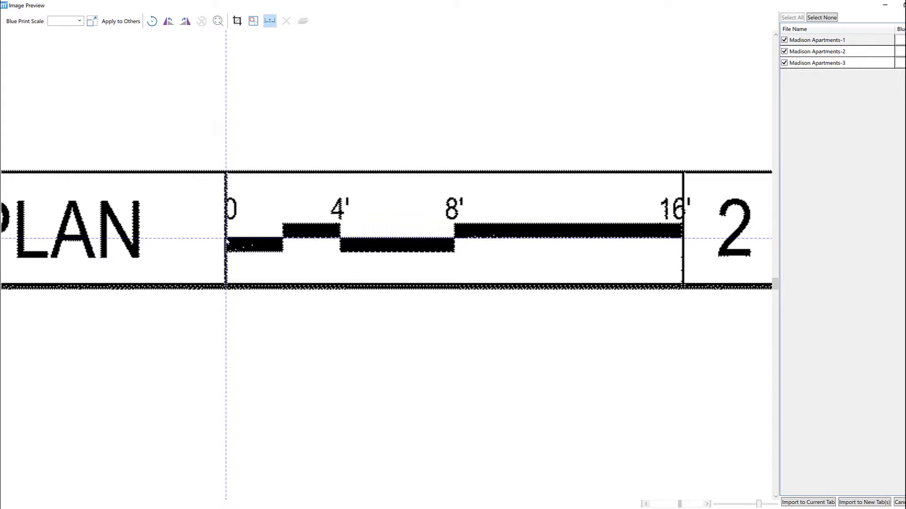
left_click_drag(226, 240, 601, 234)
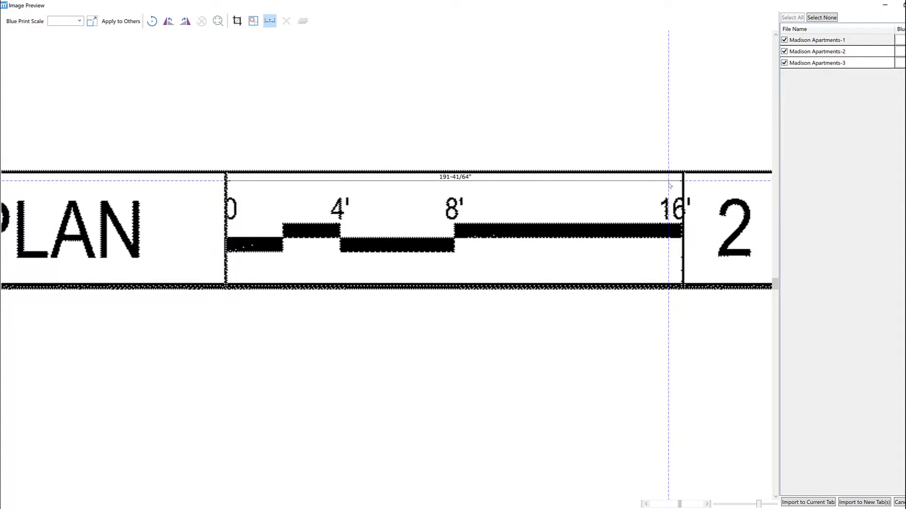
left_click(269, 21)
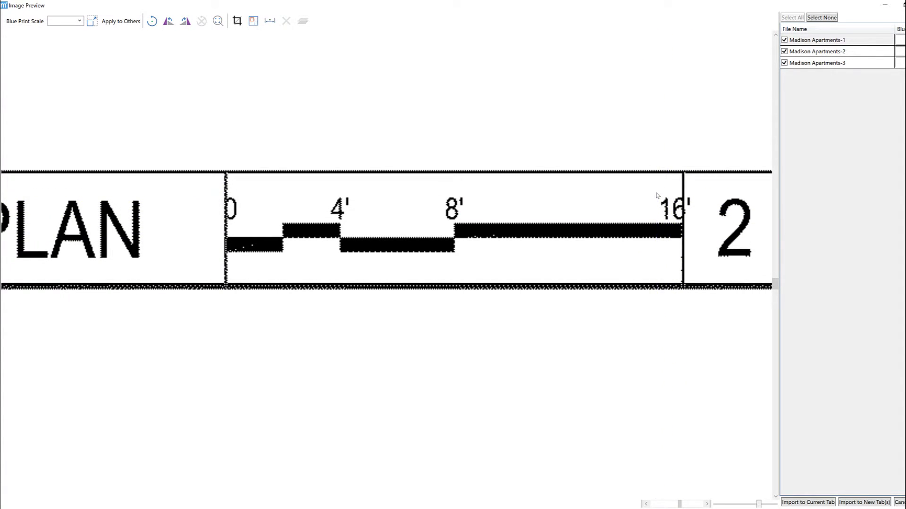
left_click(817, 51)
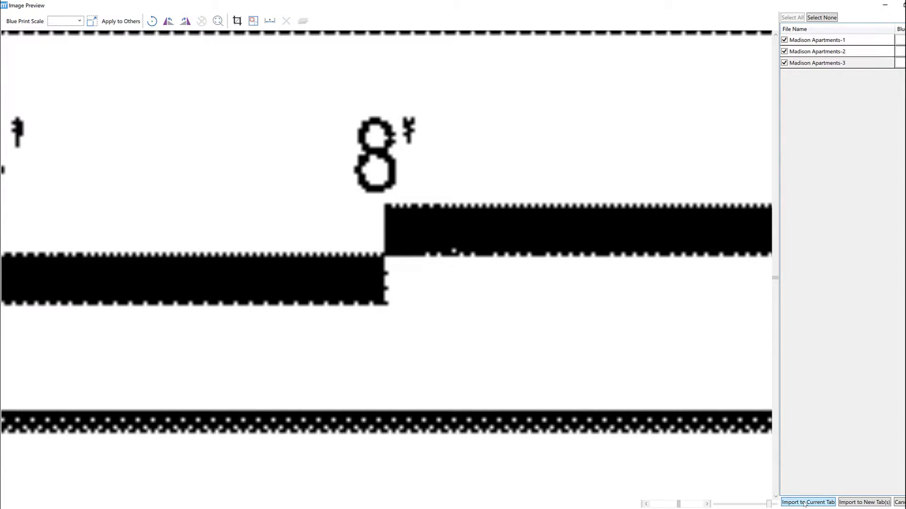
Import the scaled plan, draw the vanity rectangle, and apply Morning Frost at 15.73 SF
left_click(807, 502)
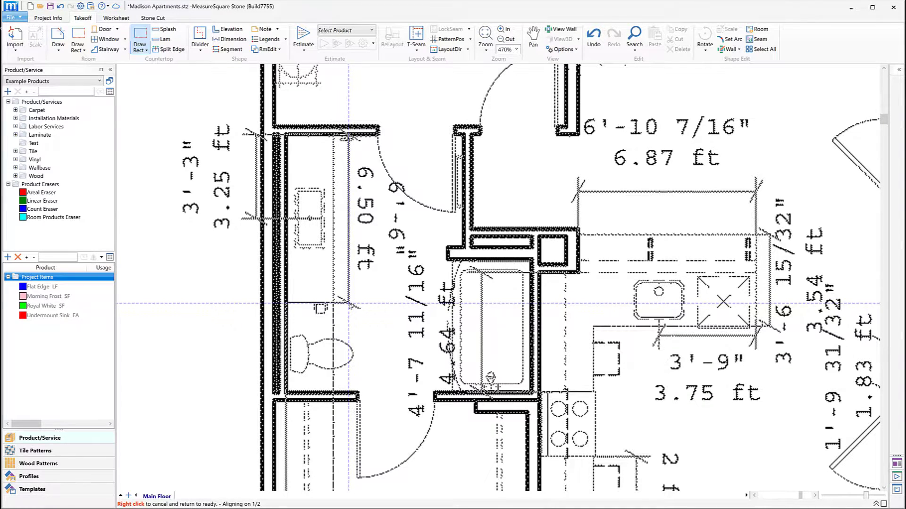
left_click_drag(287, 137, 351, 303)
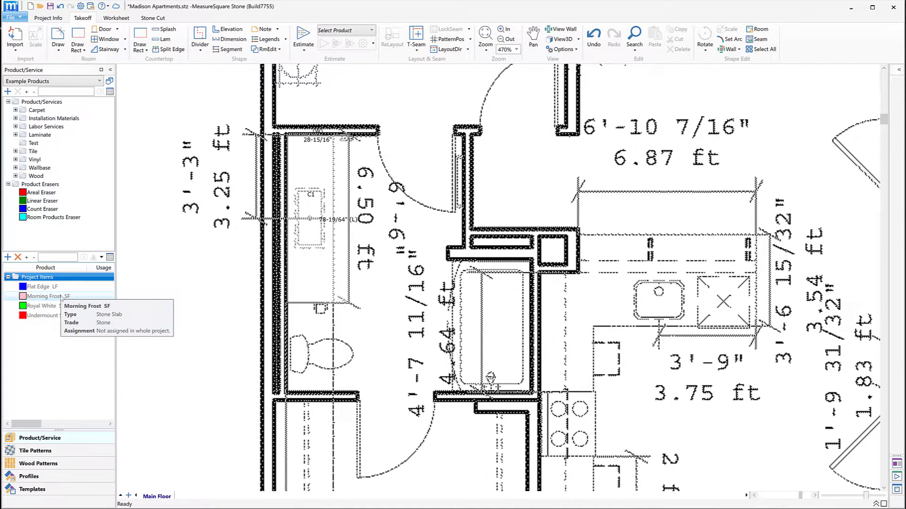
left_click(43, 296)
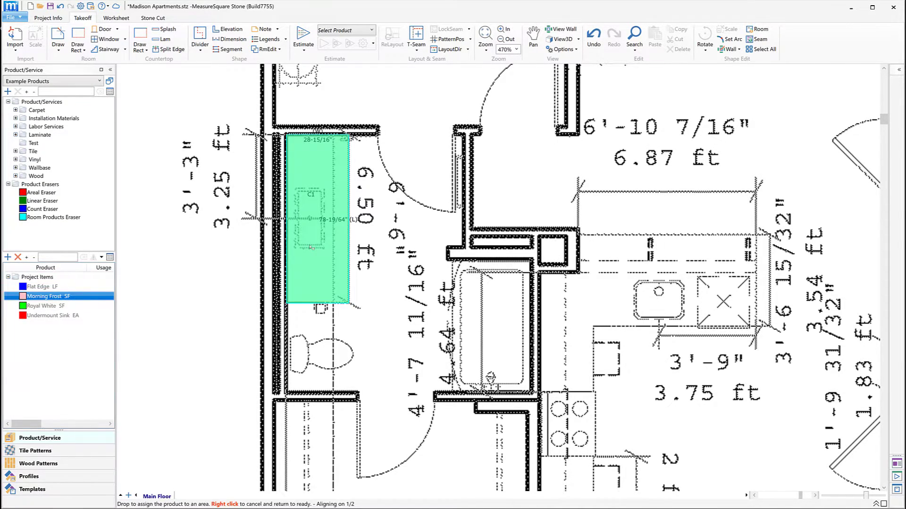
left_click(314, 220)
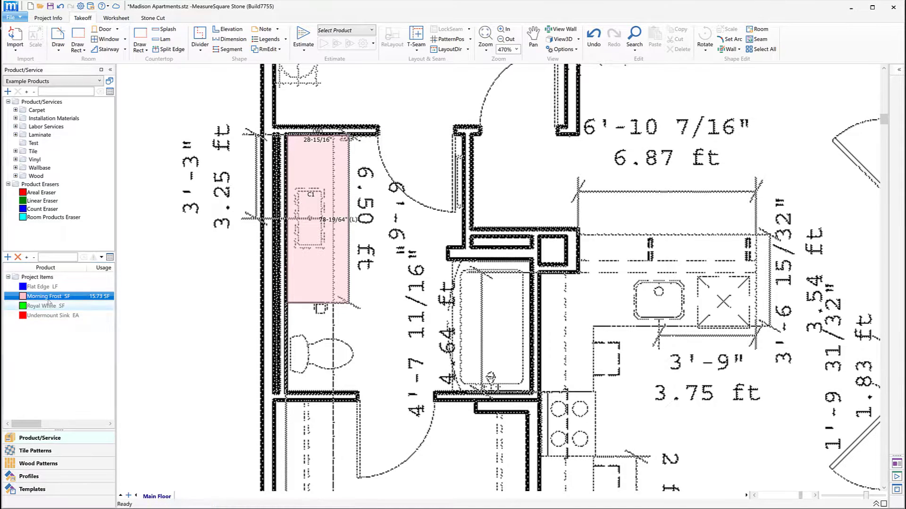
right_click(46, 296)
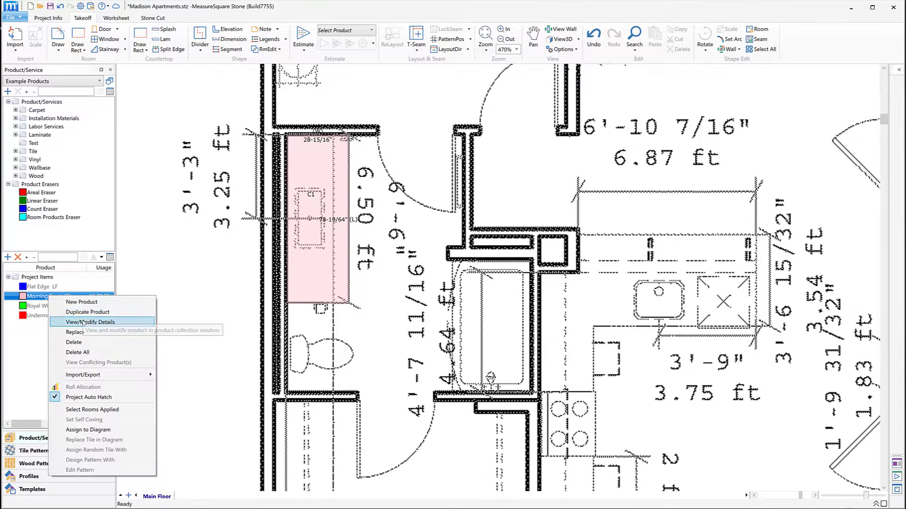
View Morning Frost's details: 1-1/4" thickness and 14.6 SF sales price
left_click(90, 321)
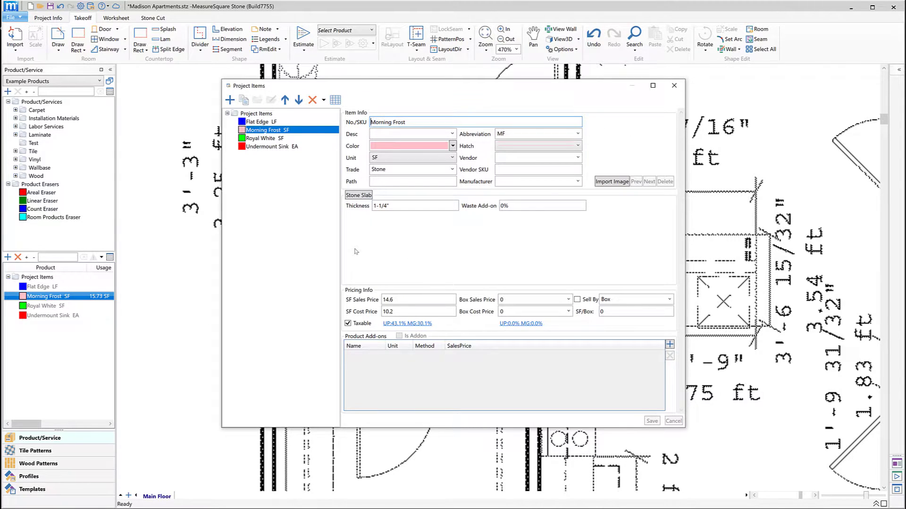
mouse_move(388, 245)
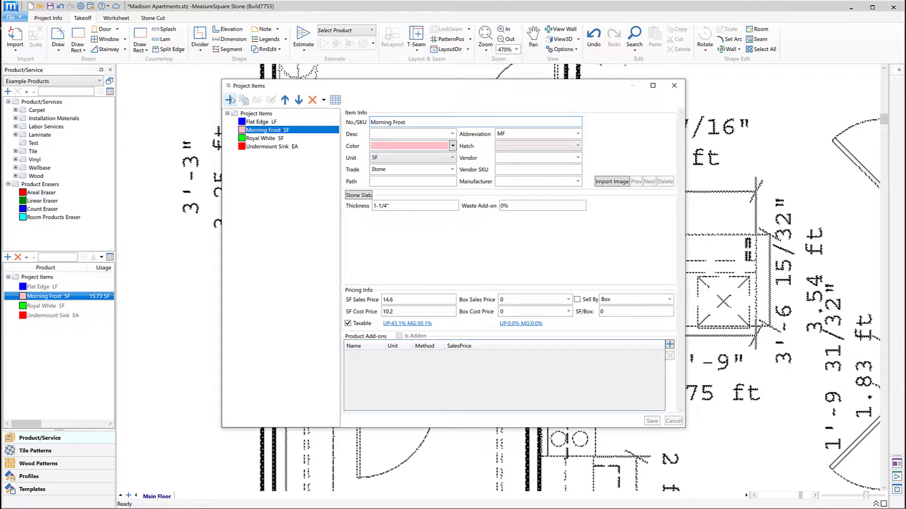
mouse_move(230, 100)
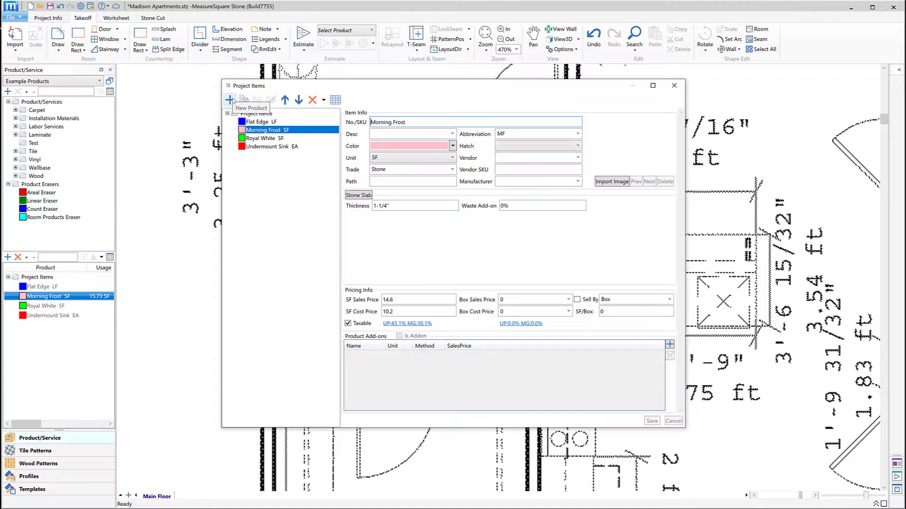
Create a new product with SKU Mountain Mist Quartz and type Stone Slab
left_click(229, 99)
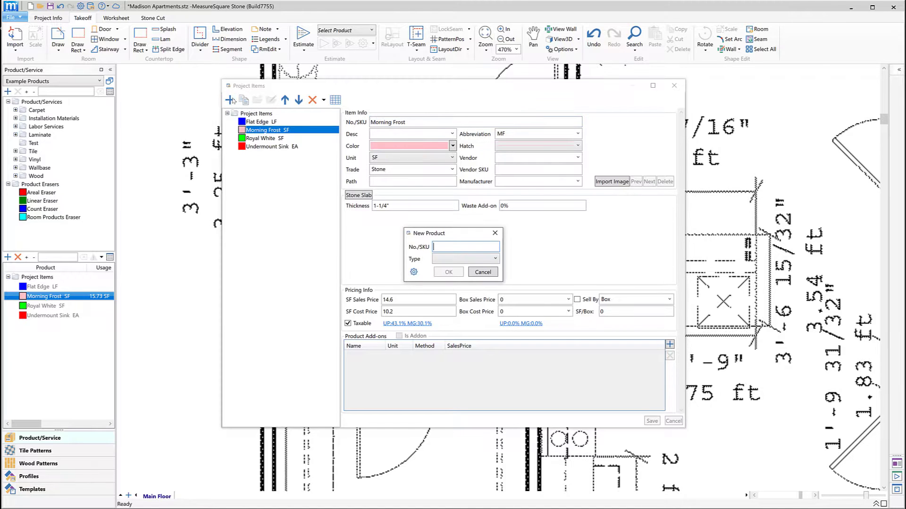
mouse_move(409, 236)
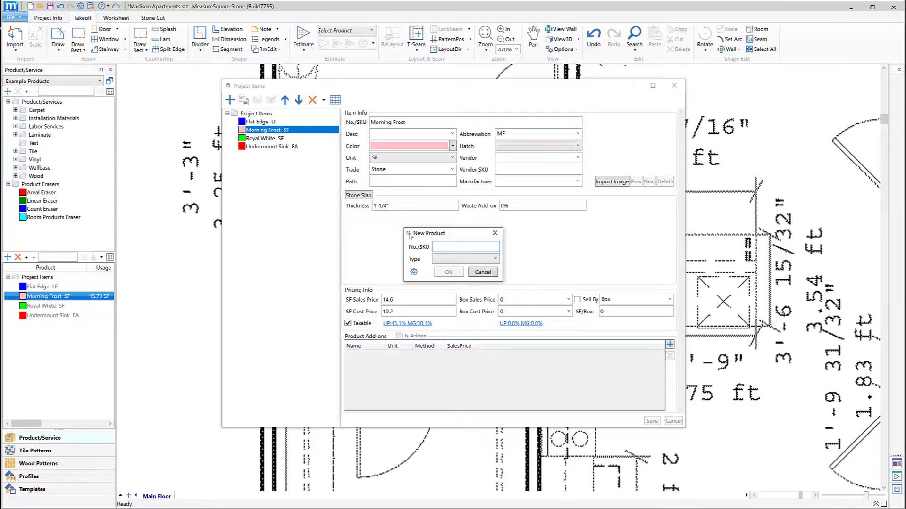
type("Mountain Mist")
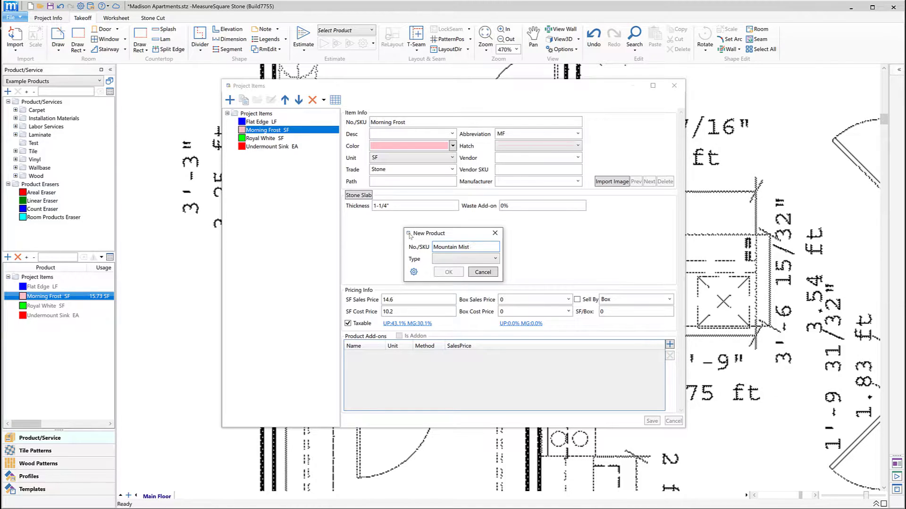
type("Quartz")
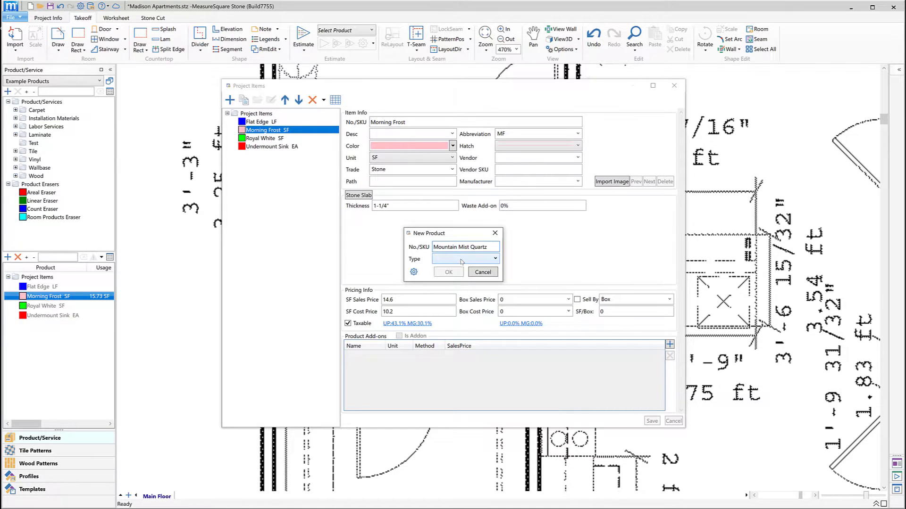
left_click(494, 258)
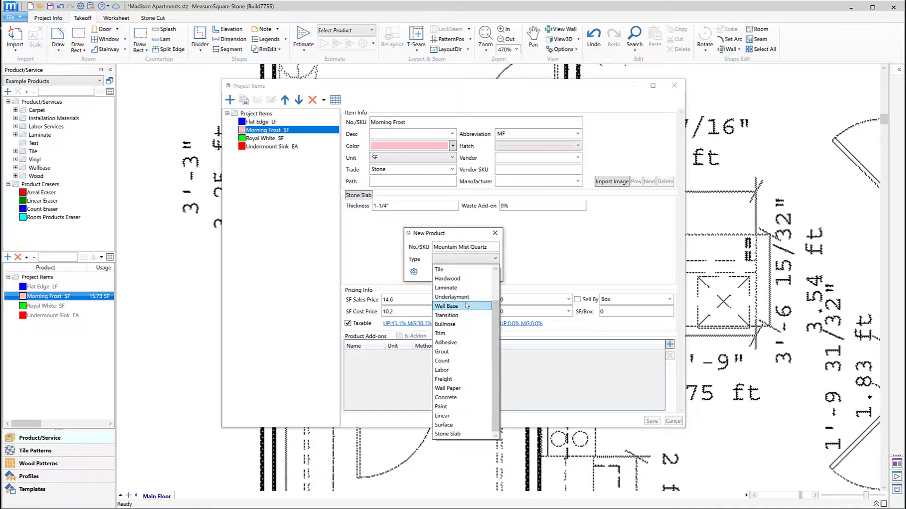
left_click(447, 434)
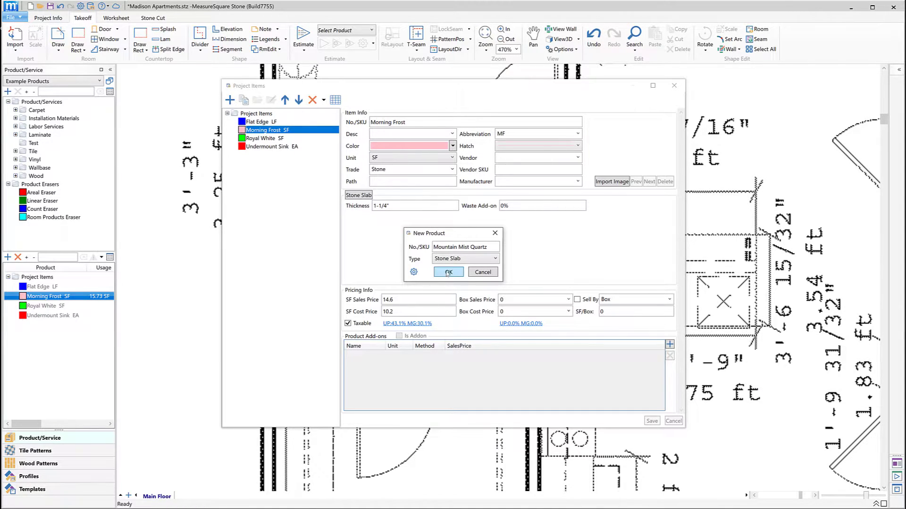
left_click(447, 272)
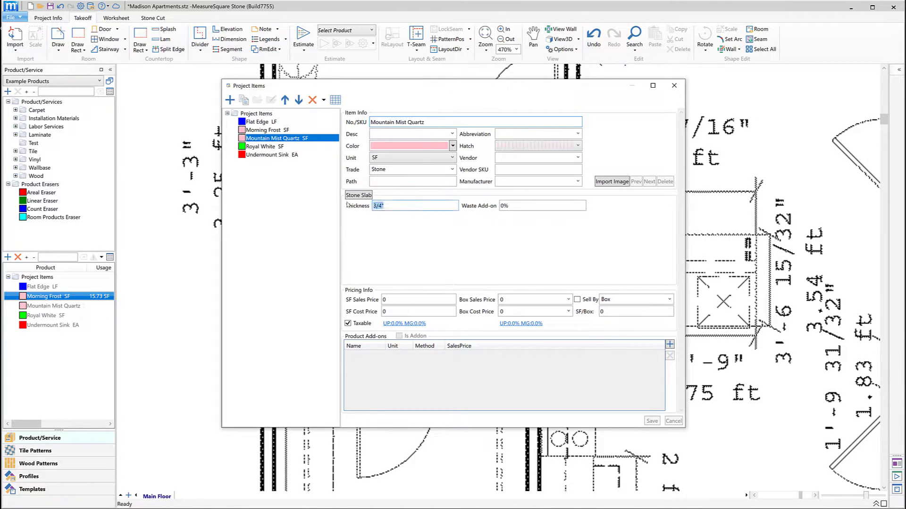
Set Mountain Mist Quartz to 1-1/4" thick, orange, 15.65 SF sales and 8.25 SF cost
type("1.25\"")
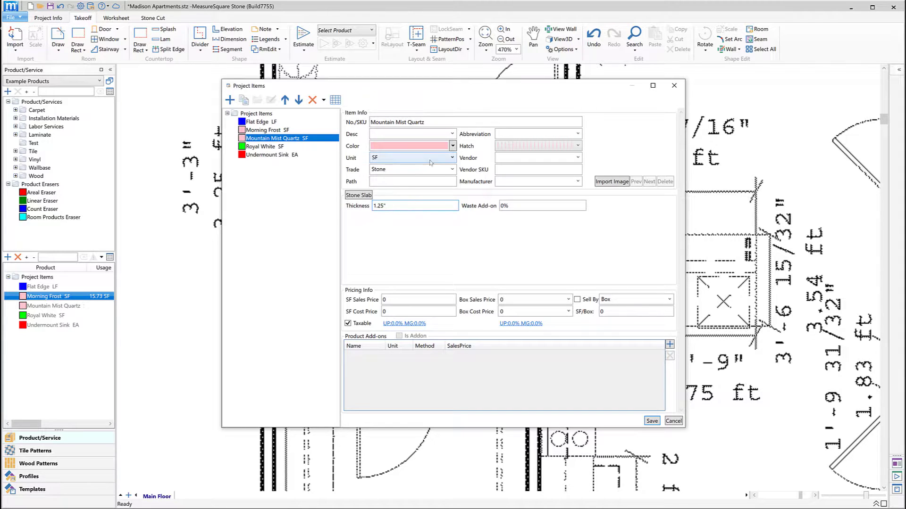
left_click(453, 145)
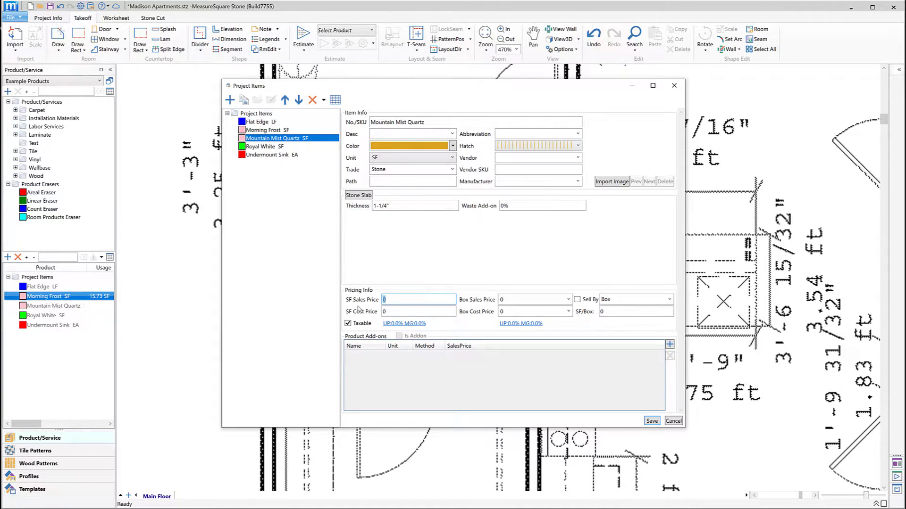
type("15.65")
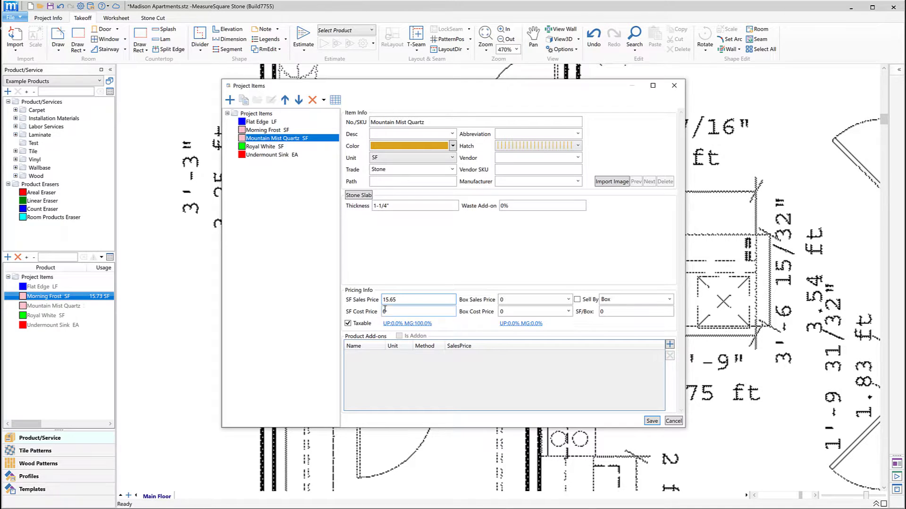
type("8")
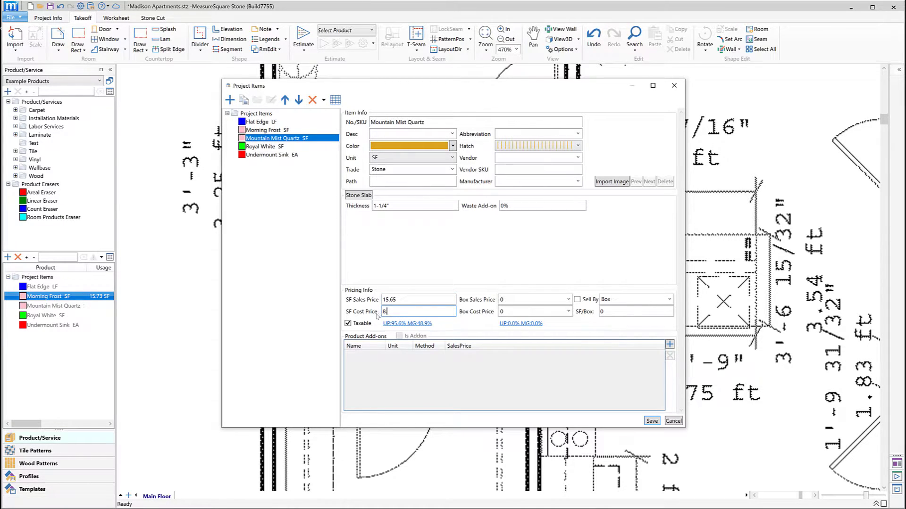
type(".25")
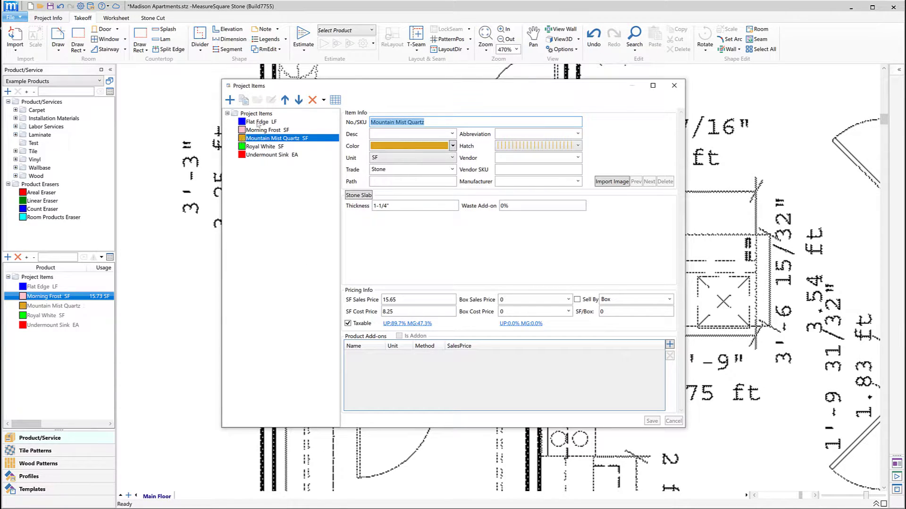
Show the Flat Edge labor product's details, priced 2.1 LF sales and 1.5 cost
left_click(259, 121)
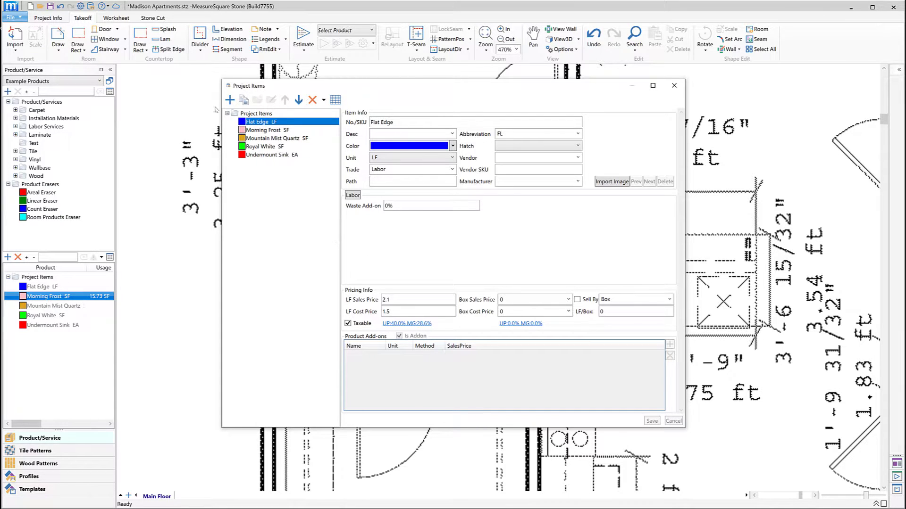
Create a new Labor product named Ogee Edge
left_click(229, 100)
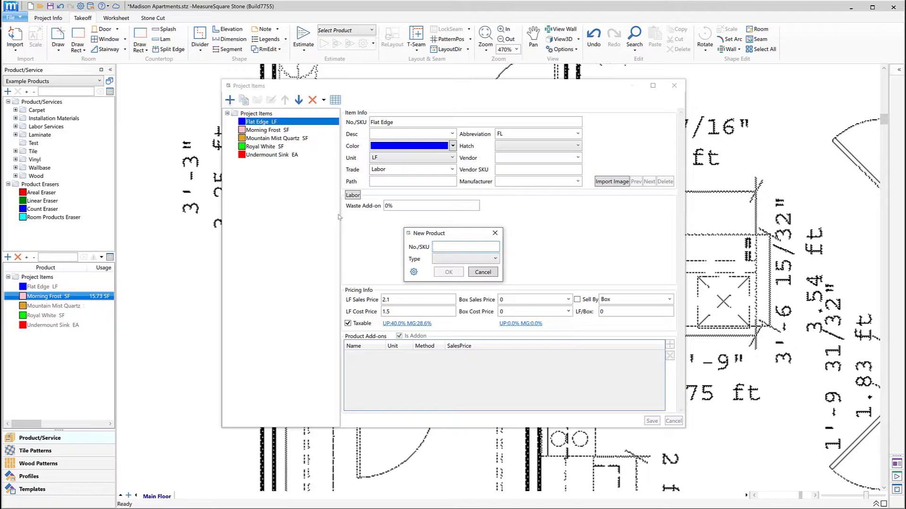
type("Ogee")
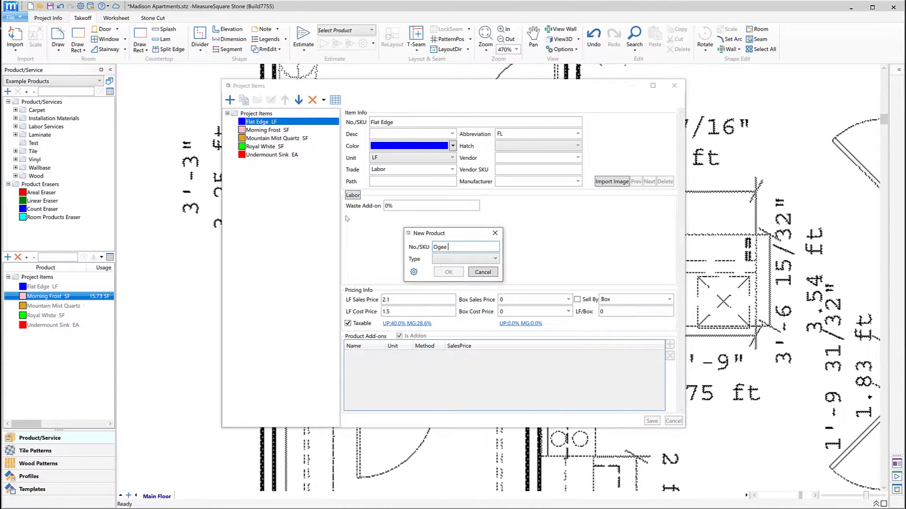
type("Edge")
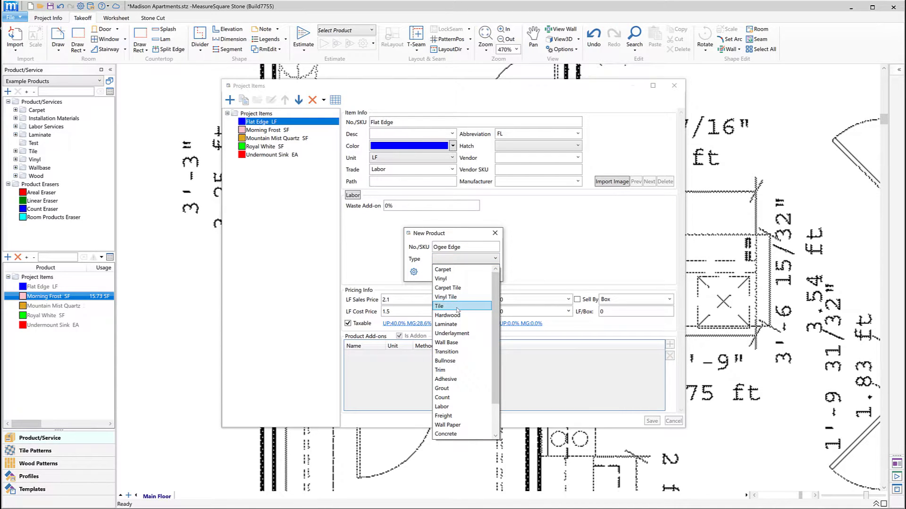
left_click(441, 406)
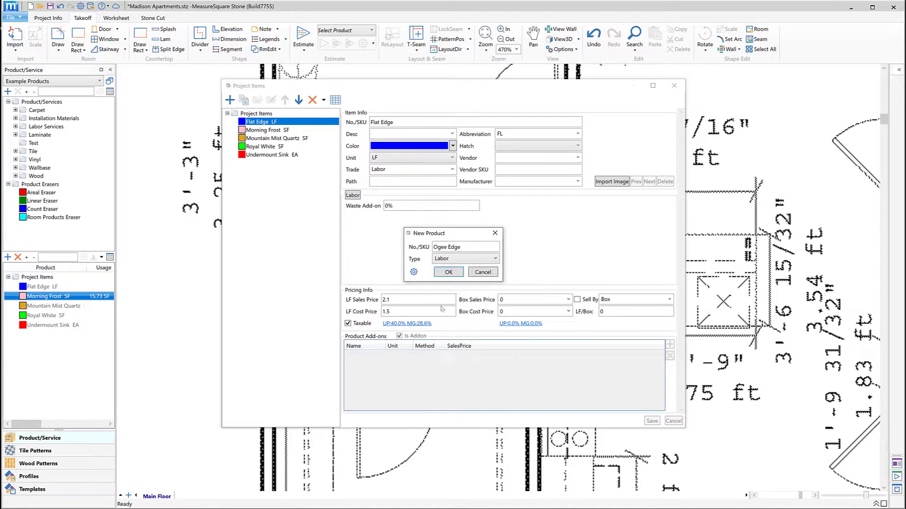
left_click(448, 272)
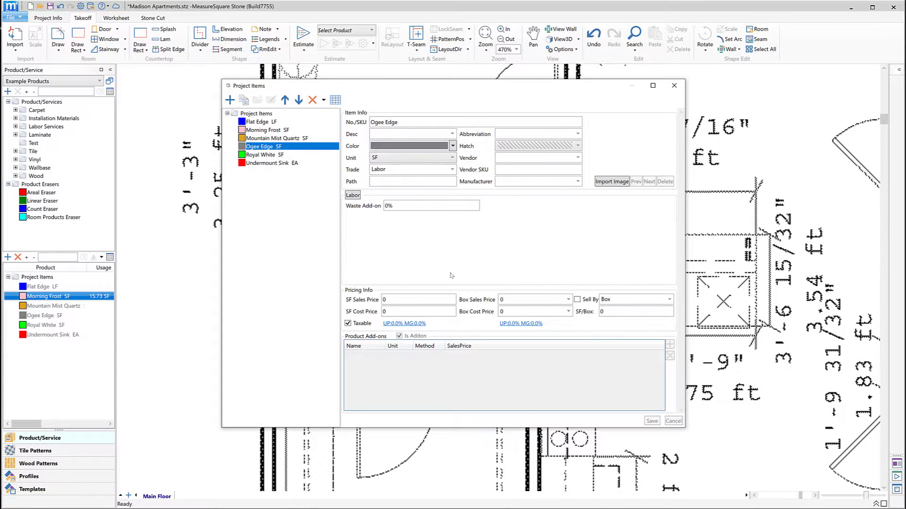
Give Ogee Edge linear-foot units, magenta colour, 2.5 sales and 1.7 cost prices, and save
left_click(453, 158)
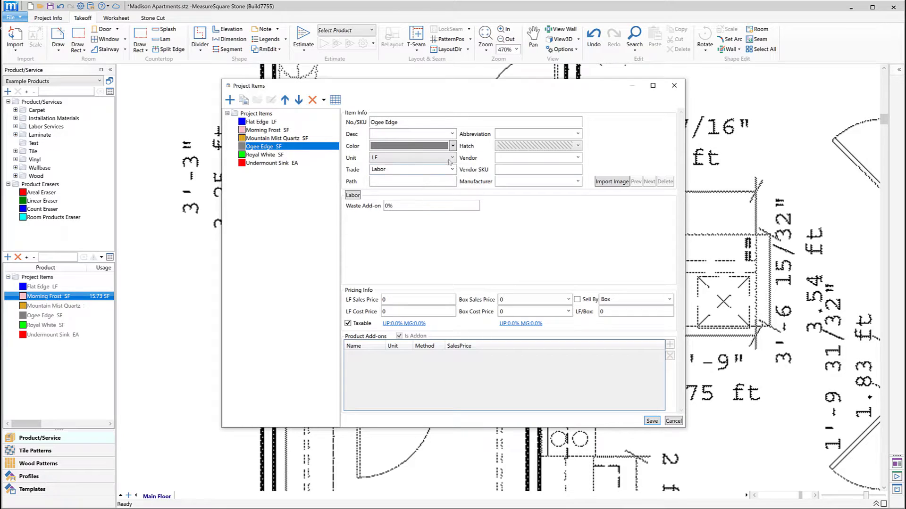
left_click(452, 145)
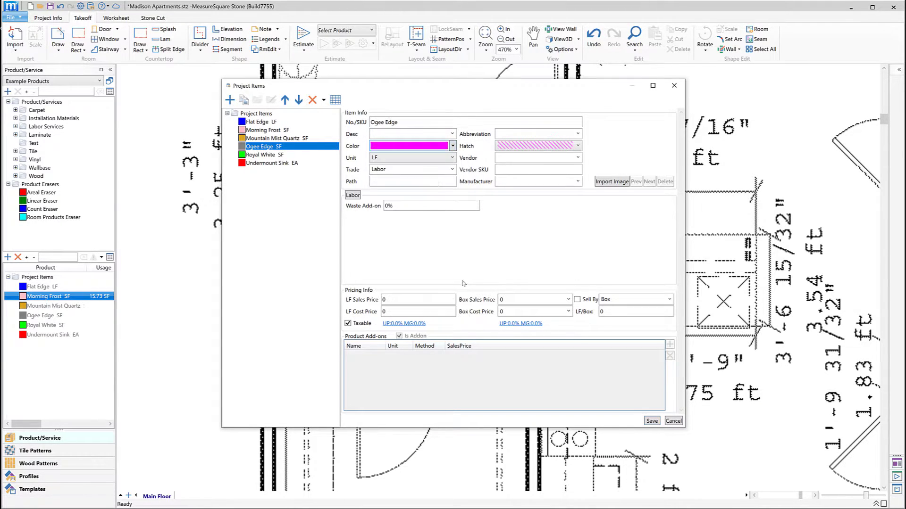
left_click(416, 299)
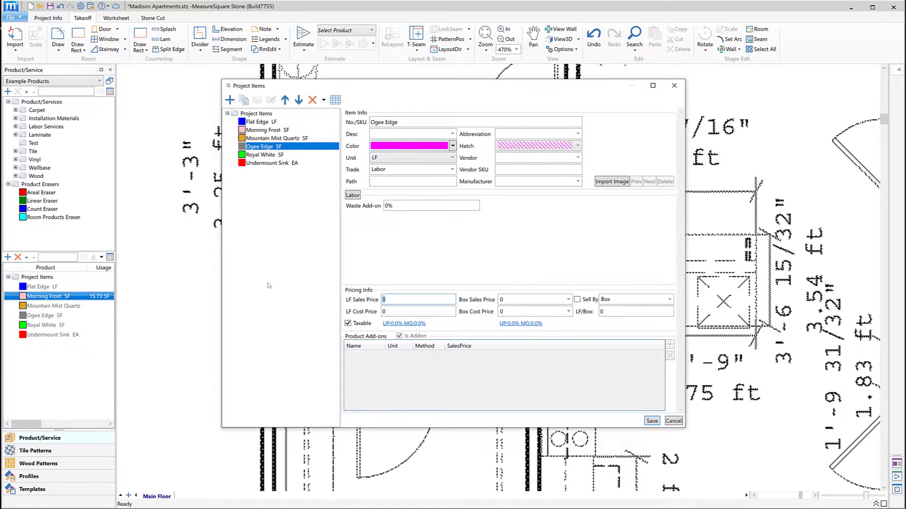
type("2.5")
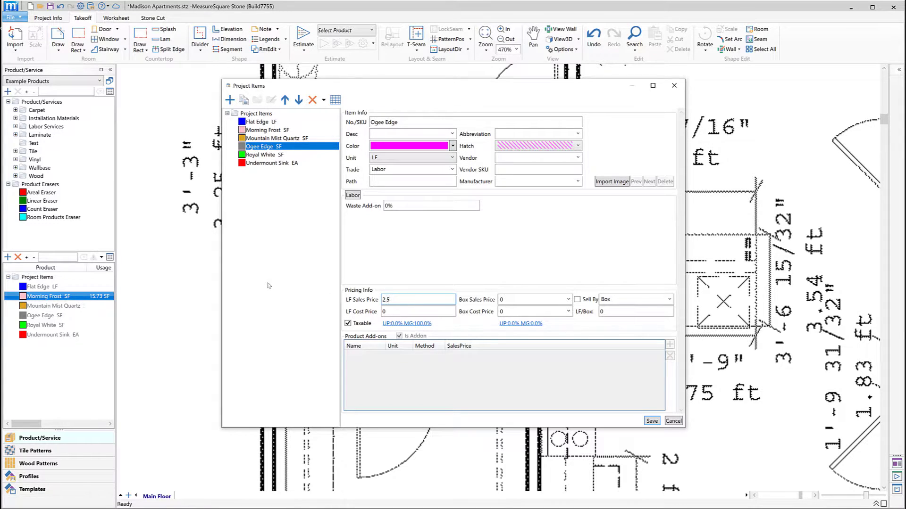
left_click(416, 299)
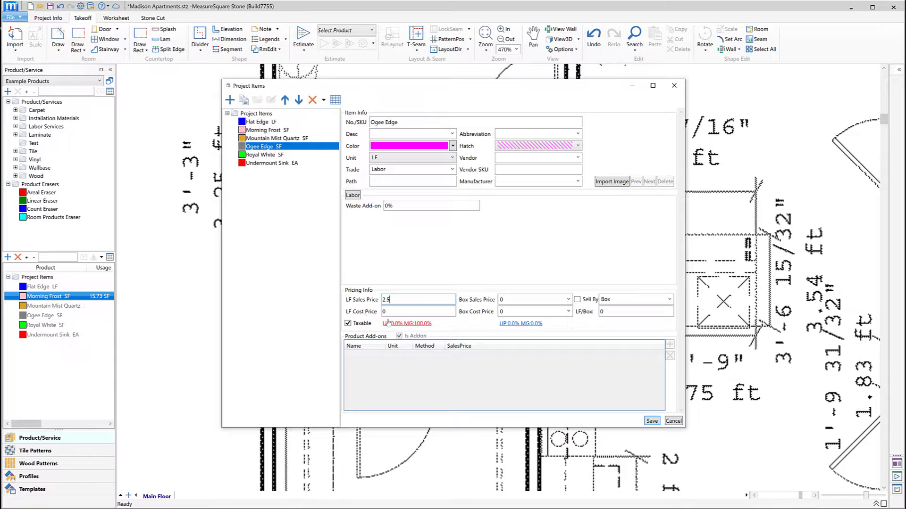
type("1")
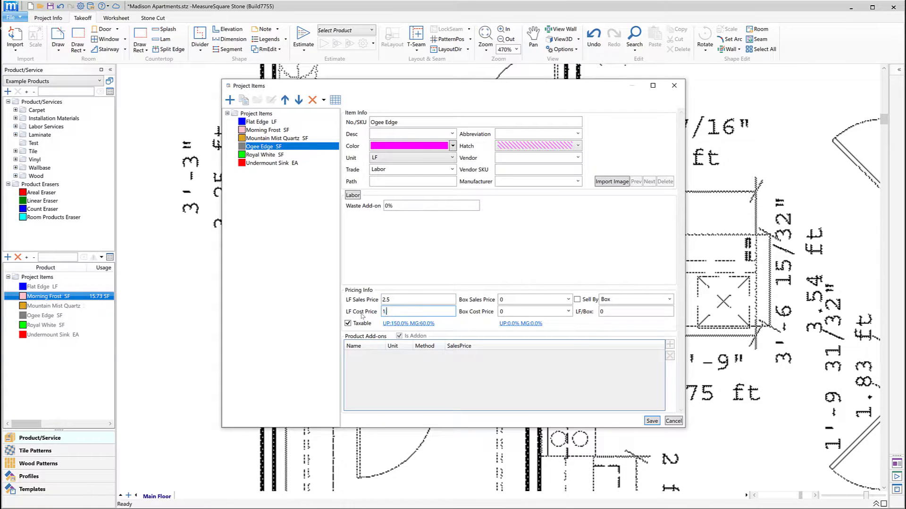
type("1.7")
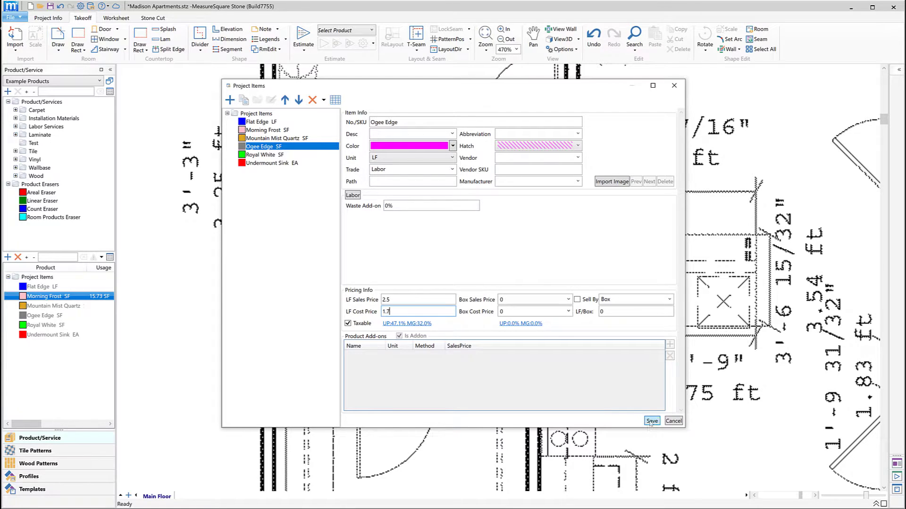
left_click(650, 420)
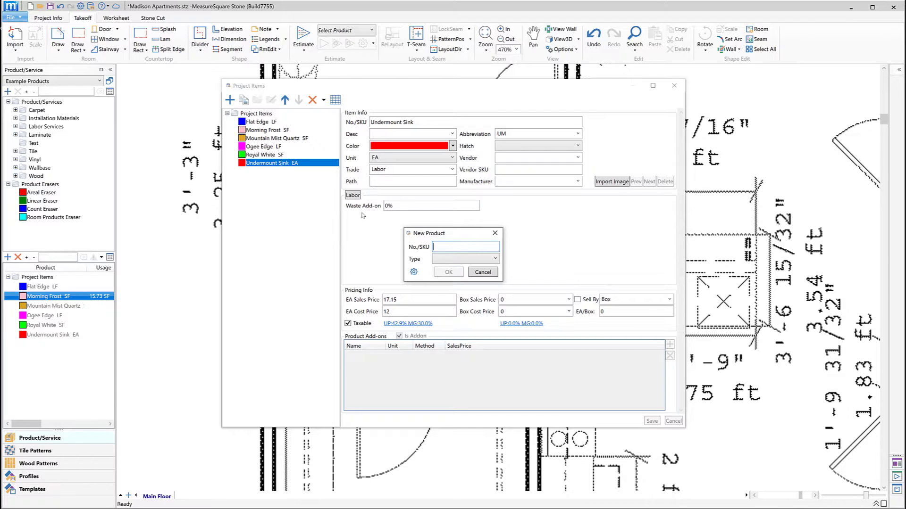
Name the new product Oval Undermount Sink and confirm its product type
type("Oval")
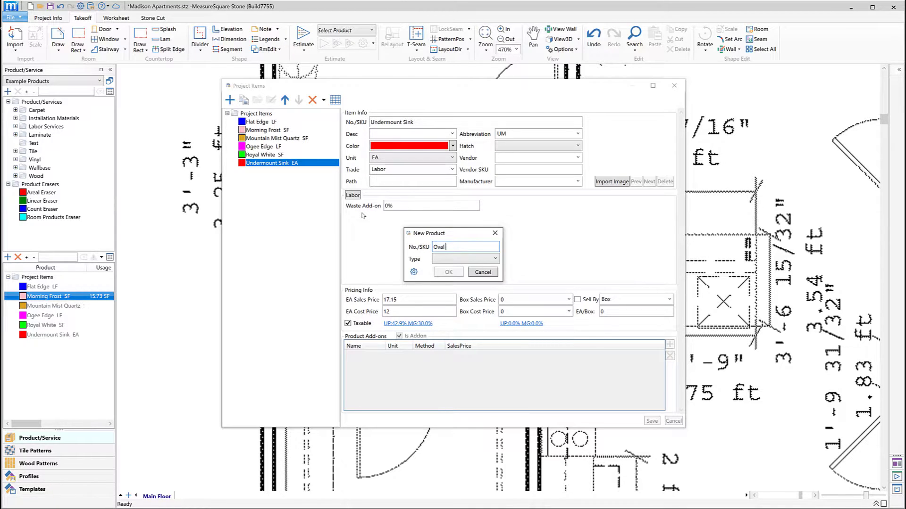
type("Undermount")
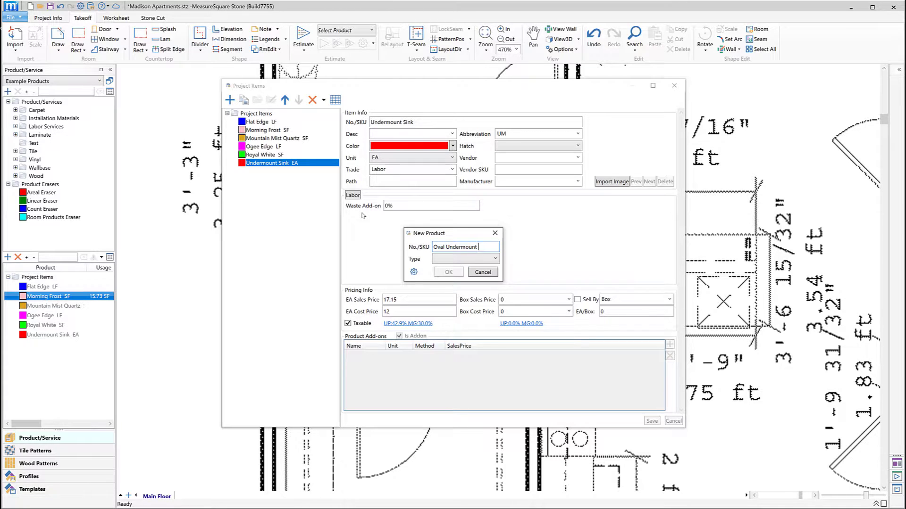
type("Sink")
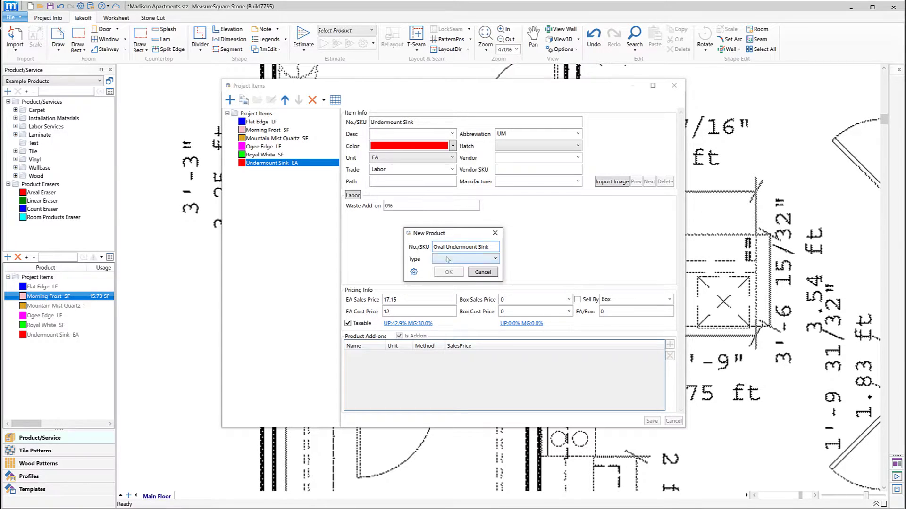
left_click(447, 272)
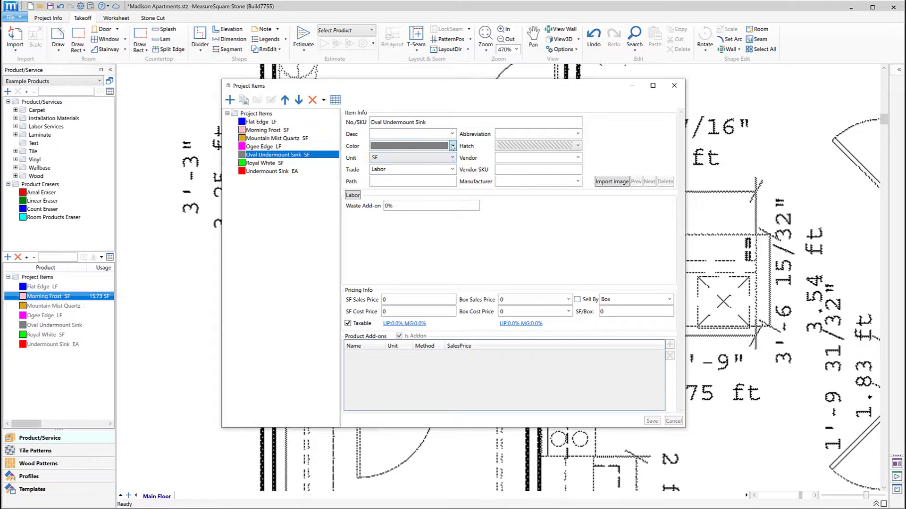
Set the sink to cyan, counted per EA, with 18.5 sales and 13 cost
left_click(453, 146)
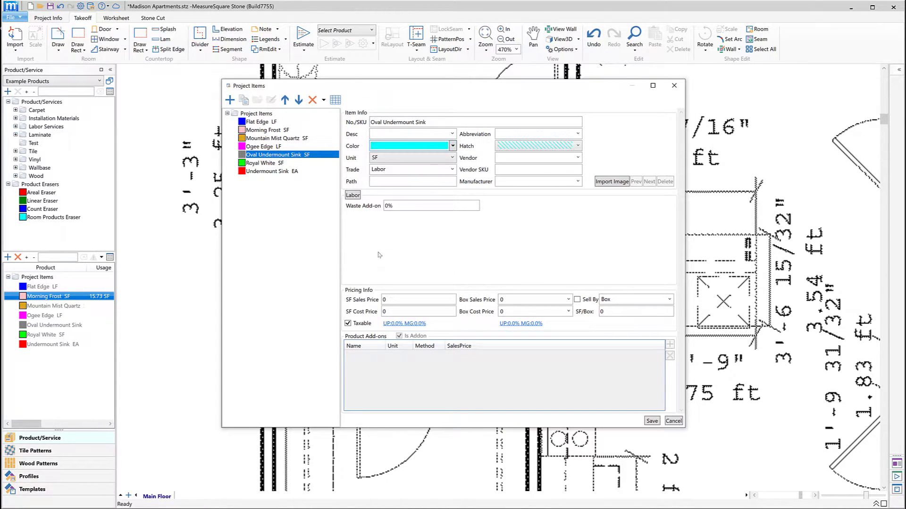
left_click(452, 157)
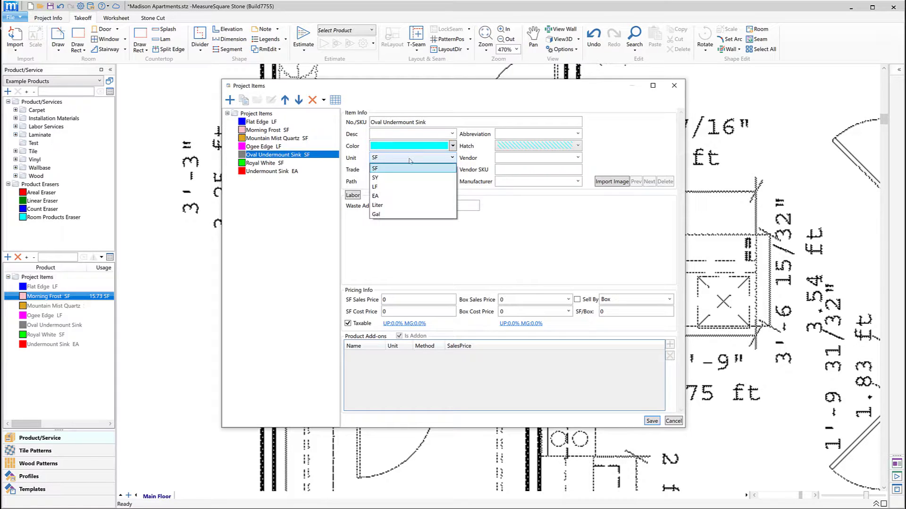
left_click(375, 196)
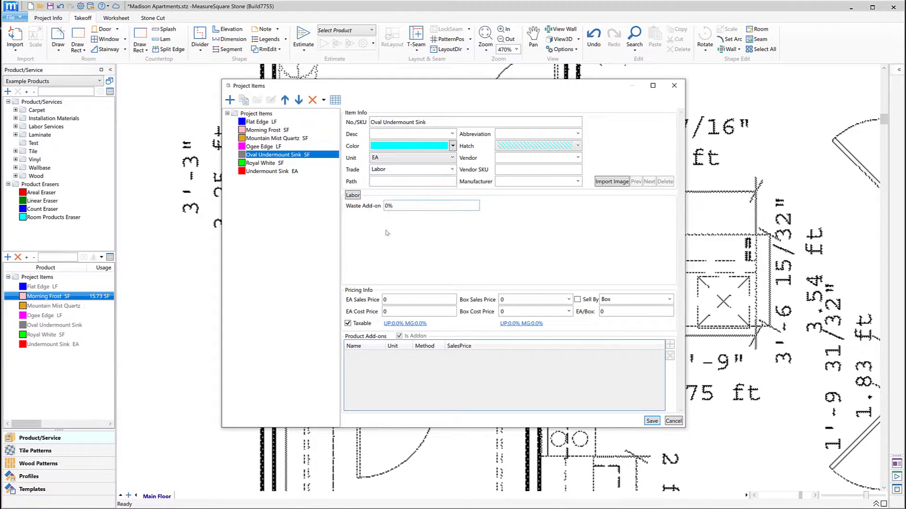
left_click(419, 299)
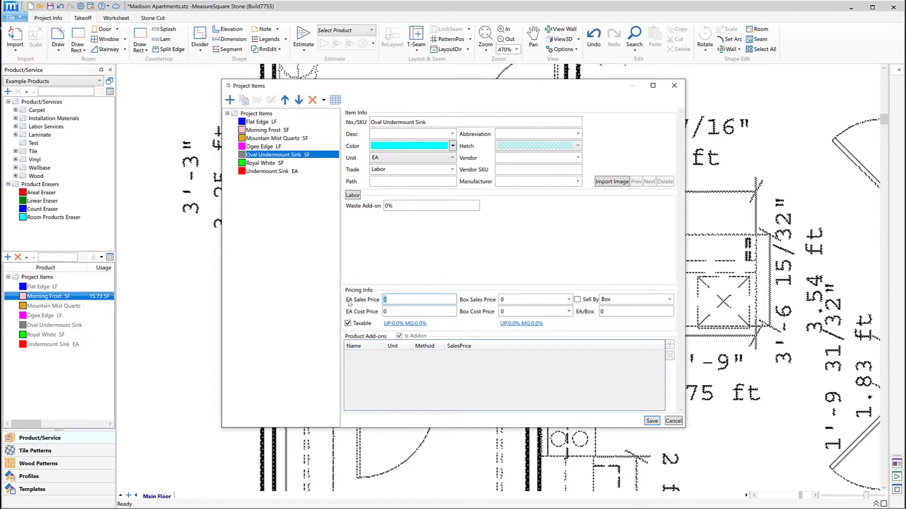
mouse_move(349, 303)
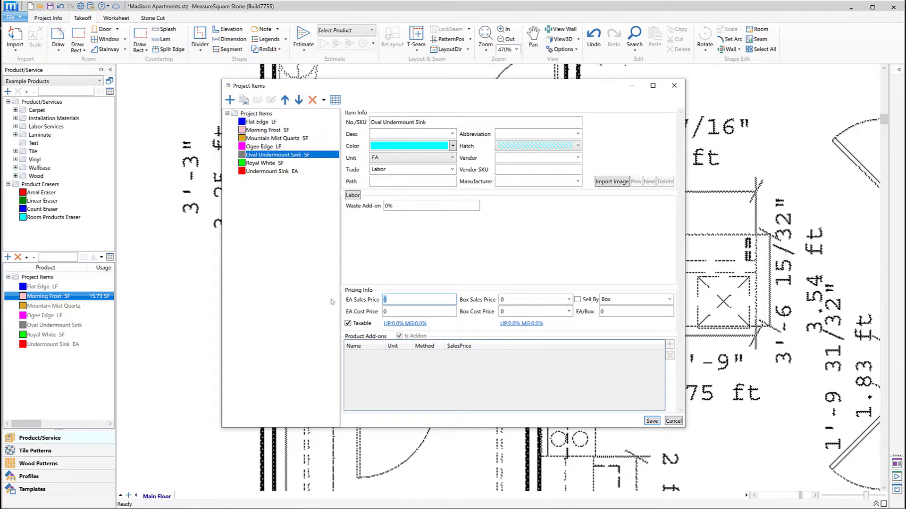
type("18.5")
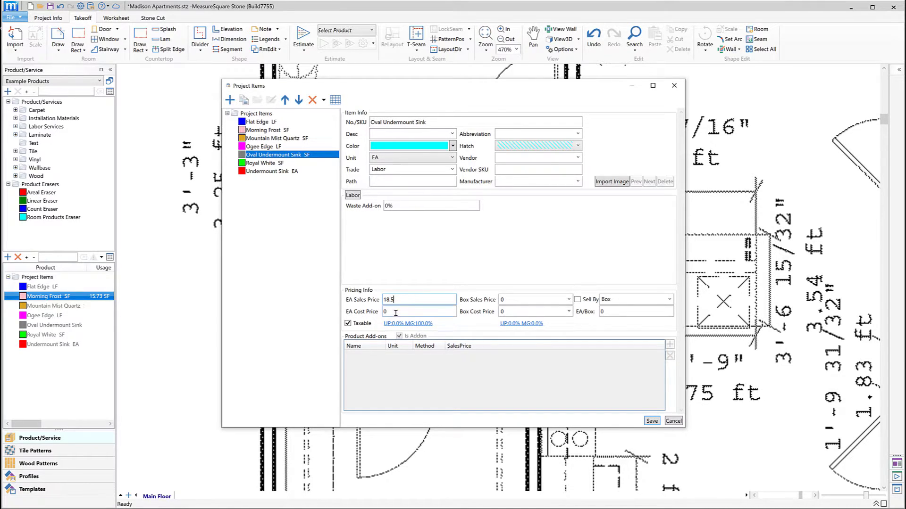
type("13")
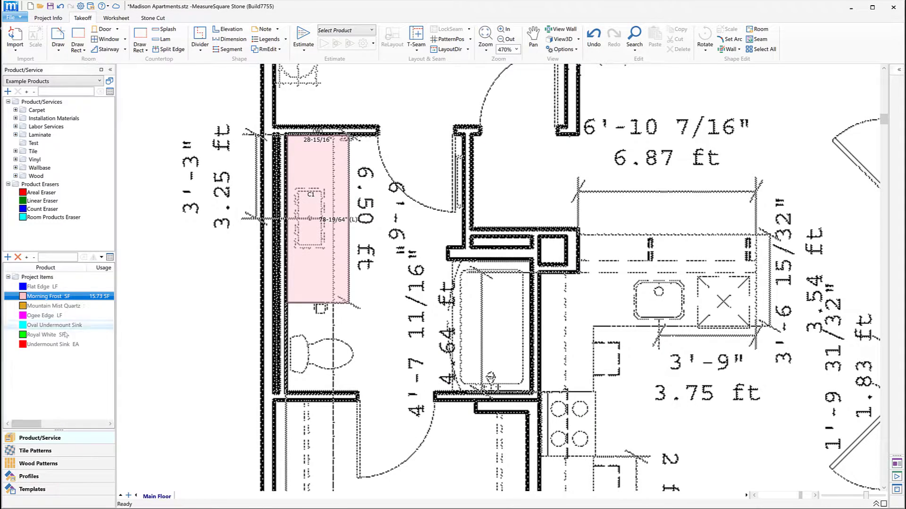
Place a count of one Undermount Sink EA on the vanity countertop's sink
left_click(52, 344)
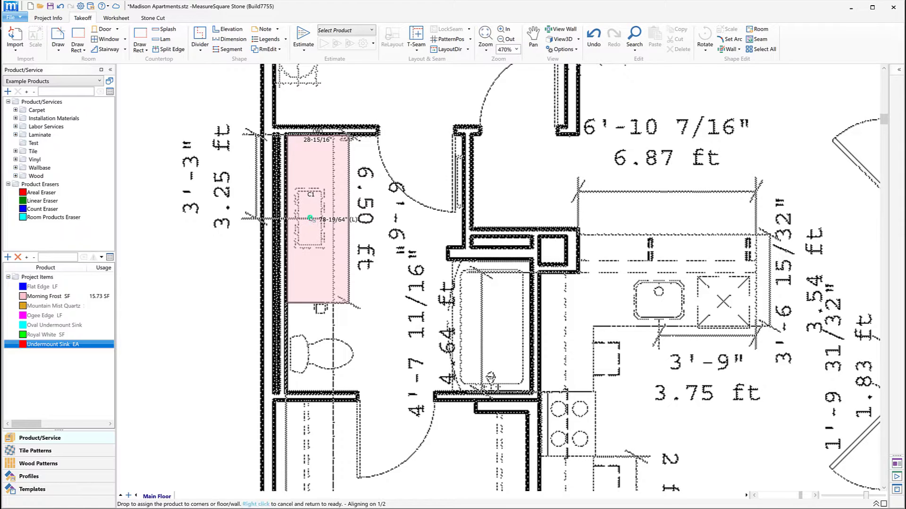
left_click(309, 219)
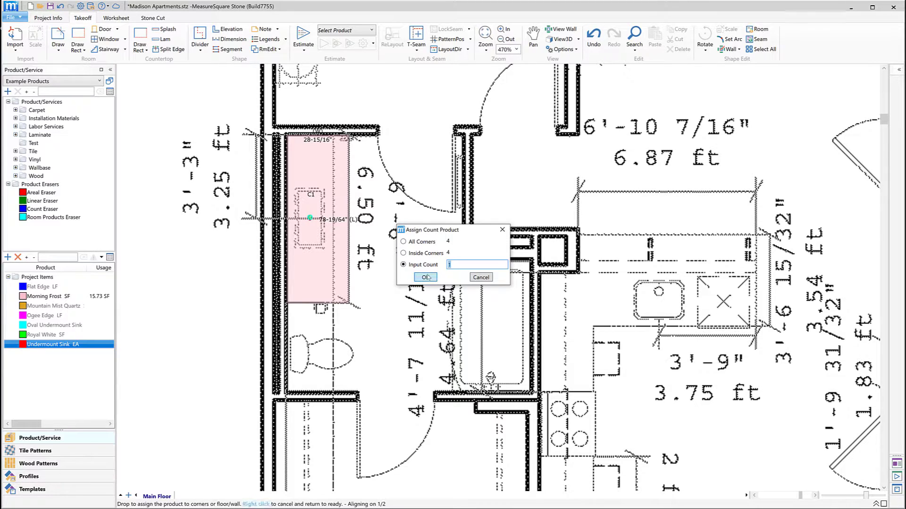
left_click(424, 277)
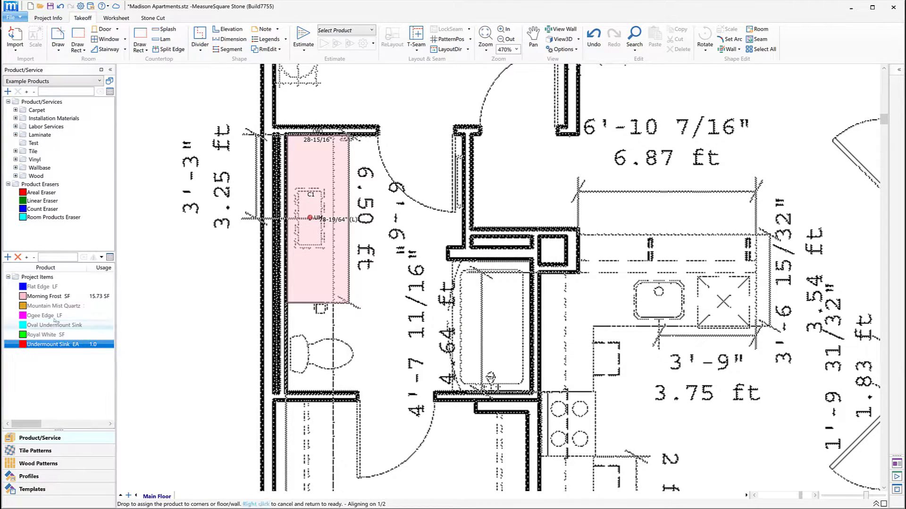
left_click(40, 286)
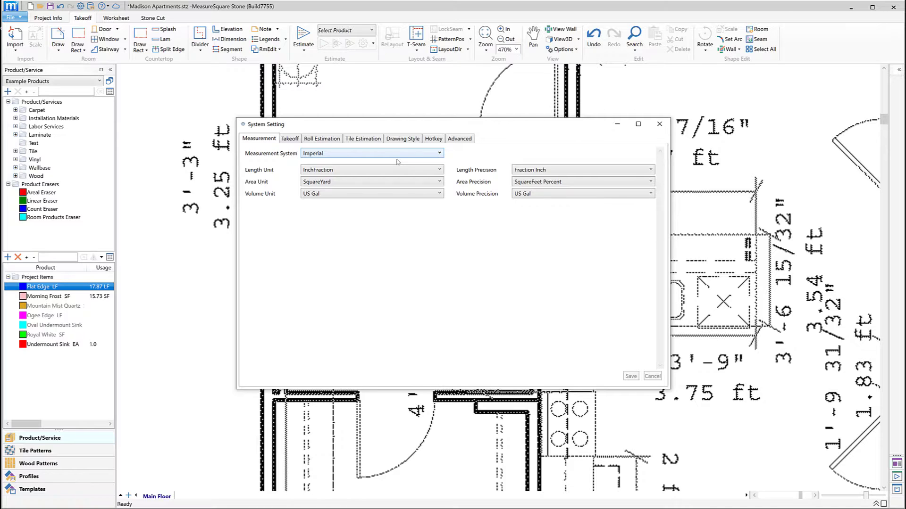
In System Setting's Drawing Style, give linear products a dashed line style
left_click(402, 139)
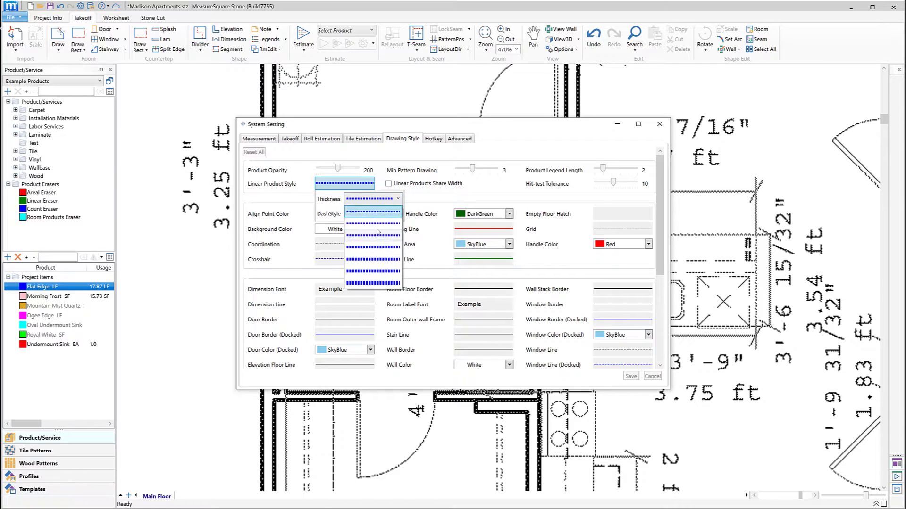
left_click(373, 272)
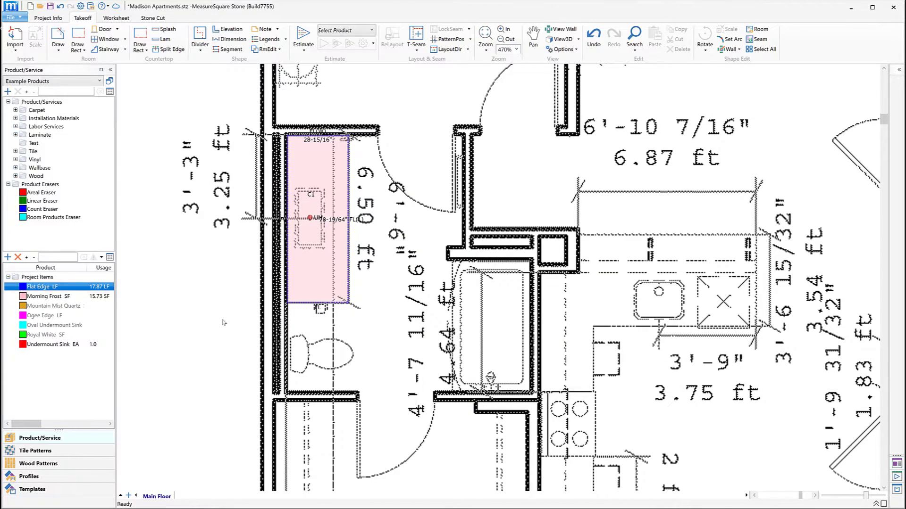
mouse_move(171, 172)
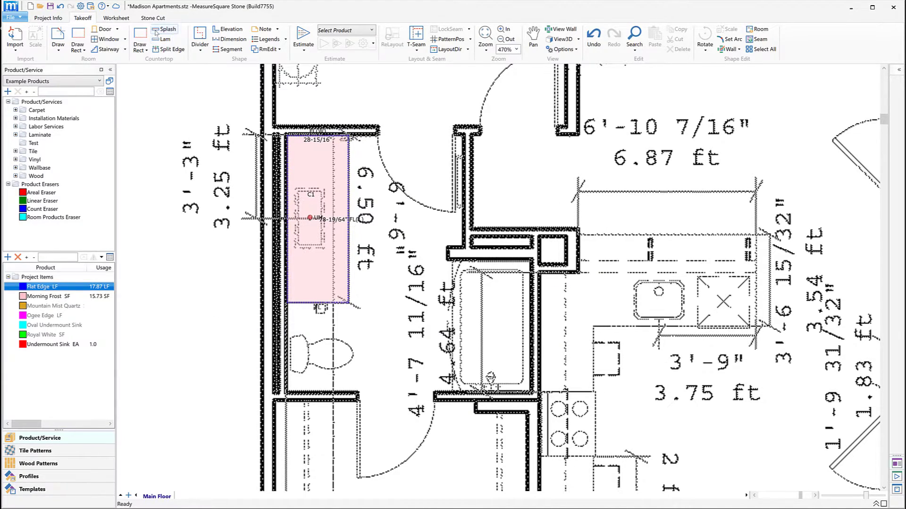
Add a Morning Frost splash along the vanity's wall edges, then return to ready
left_click(165, 29)
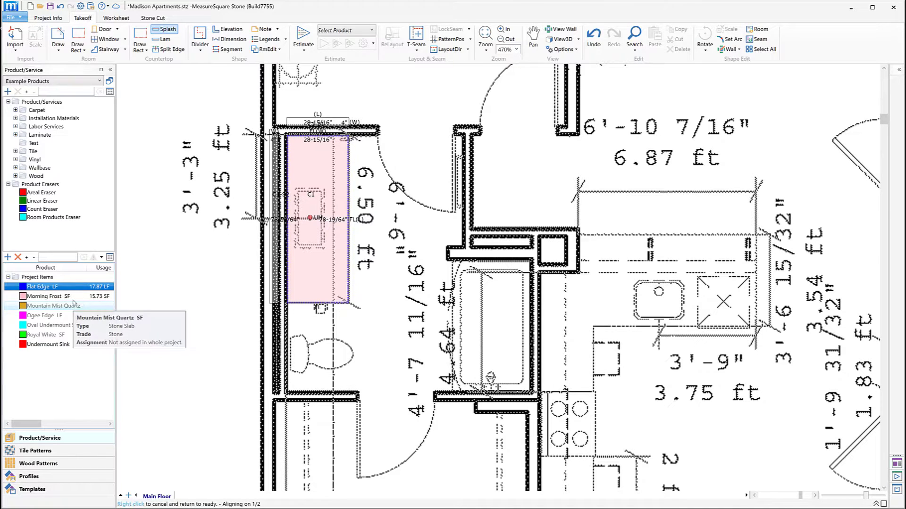
left_click(43, 296)
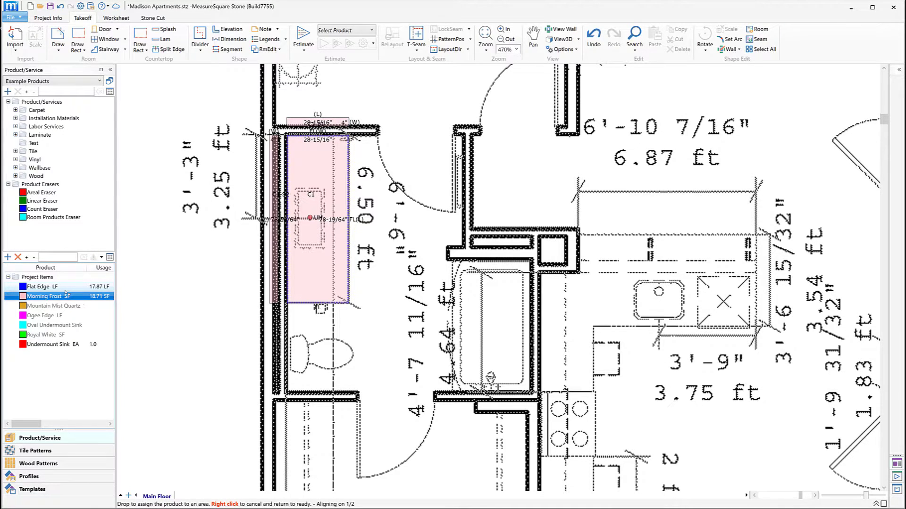
right_click(41, 287)
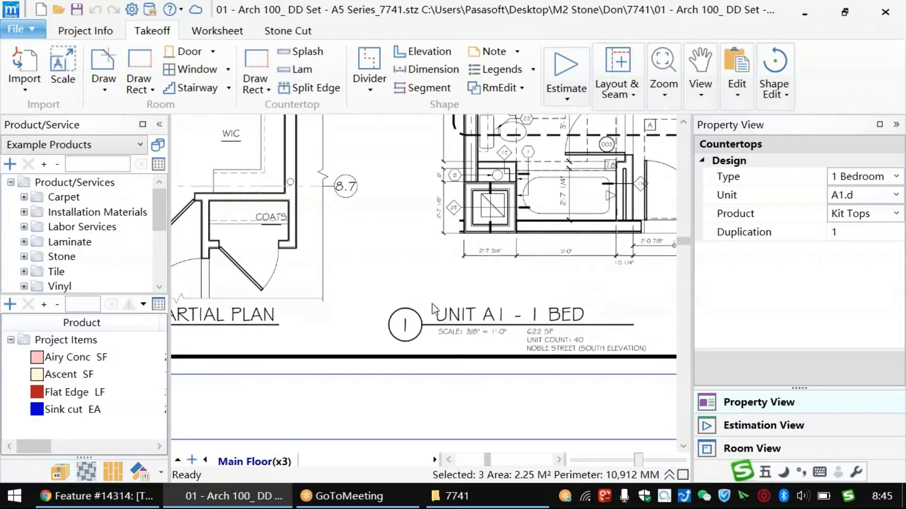
mouse_move(494, 328)
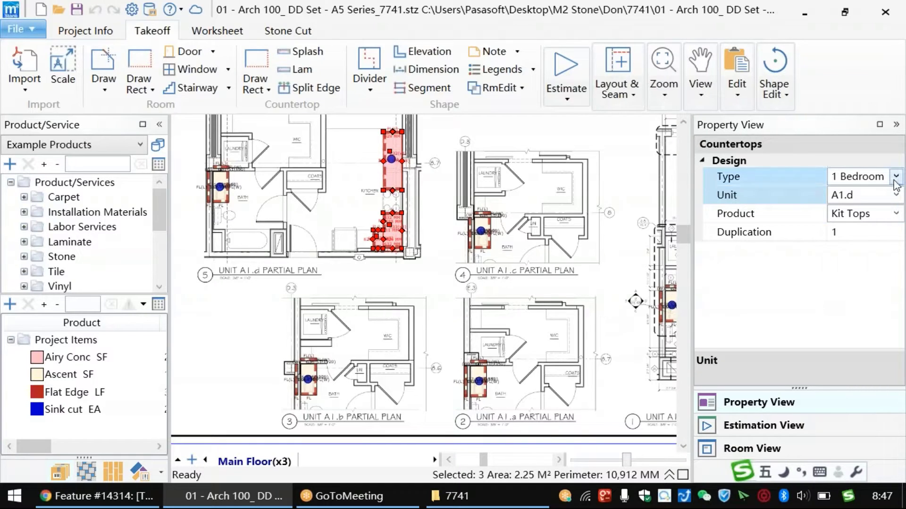
Review the countertop Type tags, then the Kit Tops/Vanities Product tags, keeping Kit Tops
left_click(897, 176)
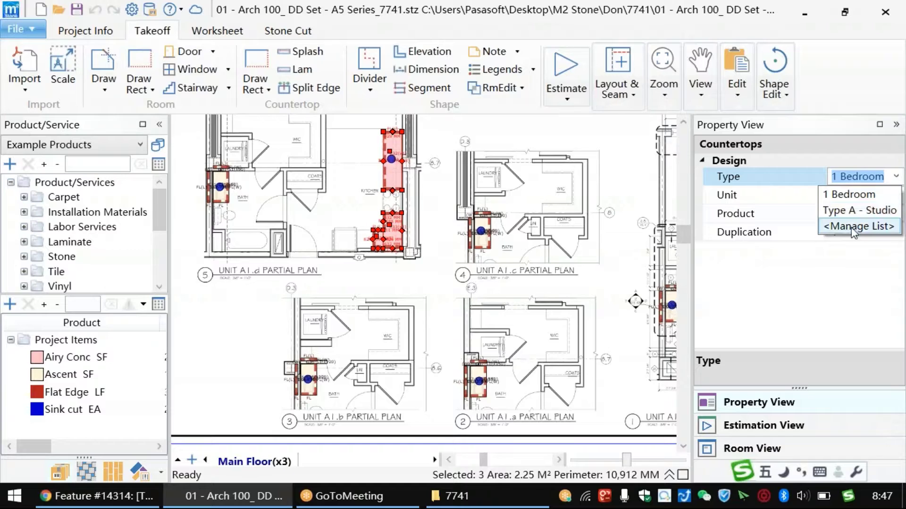
mouse_move(859, 210)
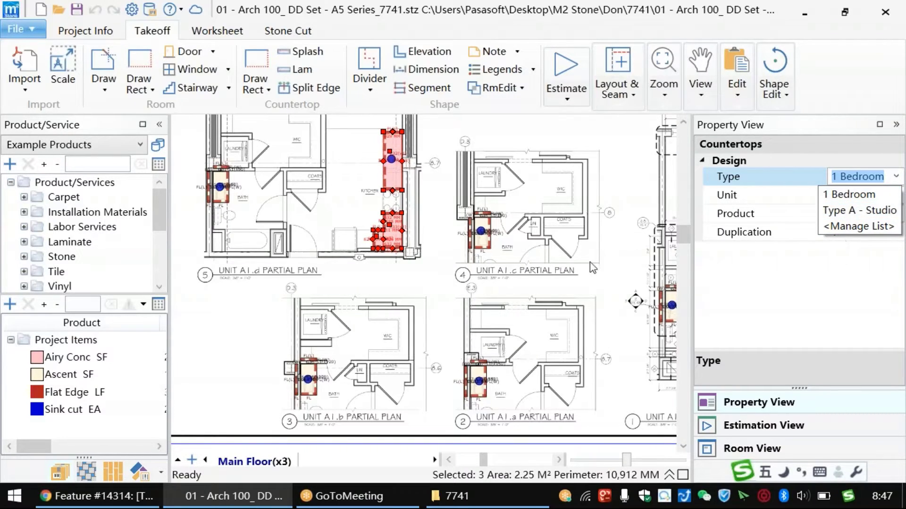
left_click(850, 194)
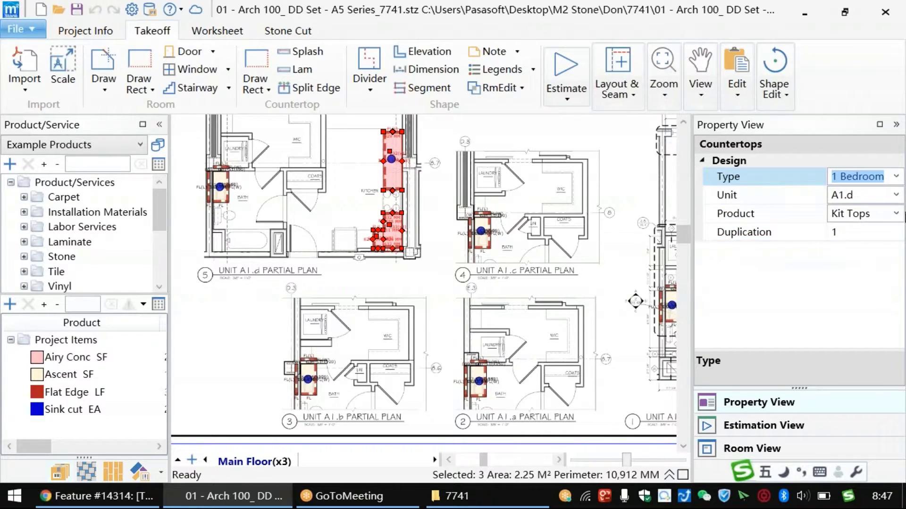
left_click(897, 214)
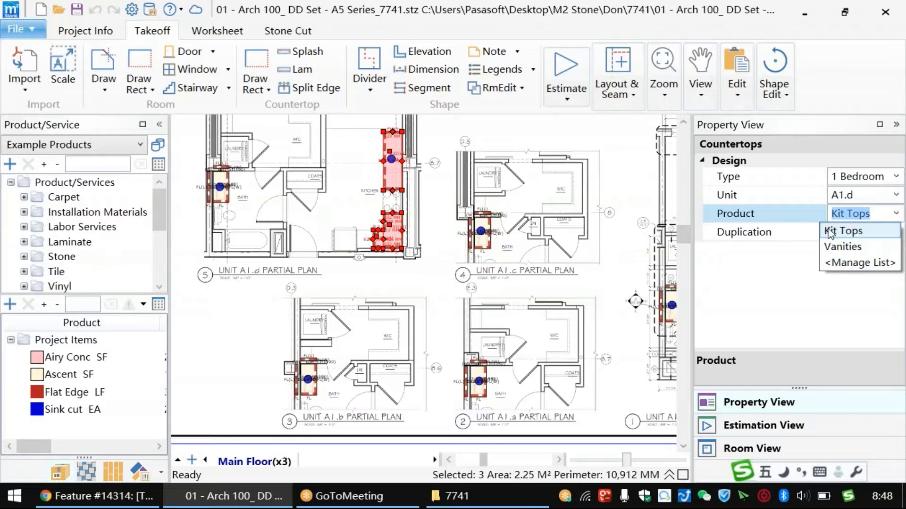
mouse_move(867, 240)
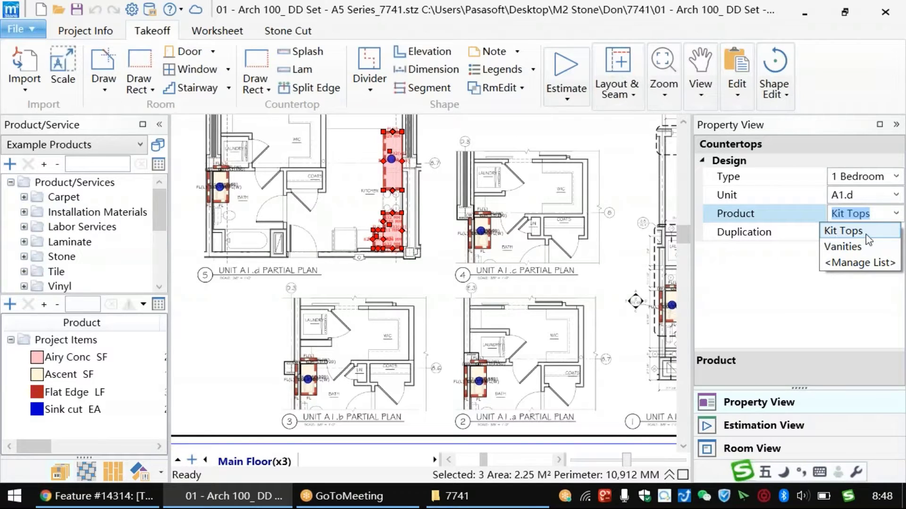
mouse_move(854, 247)
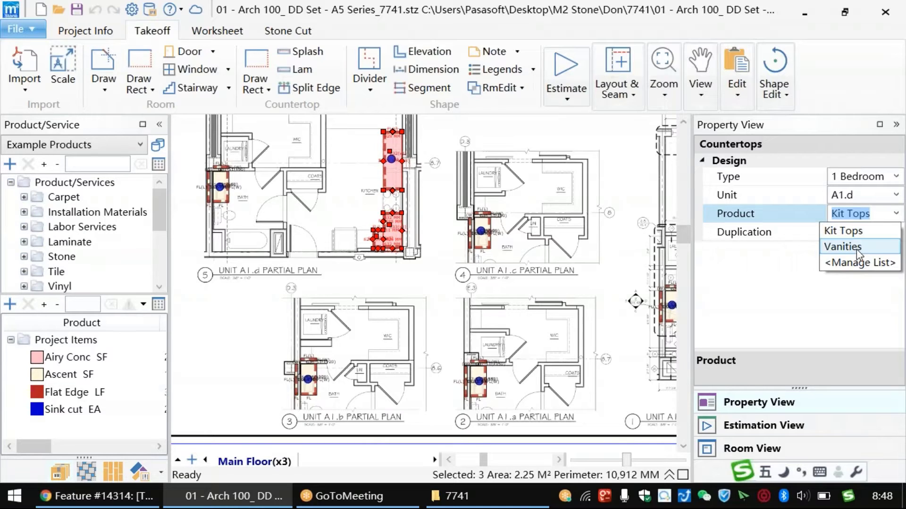
mouse_move(849, 230)
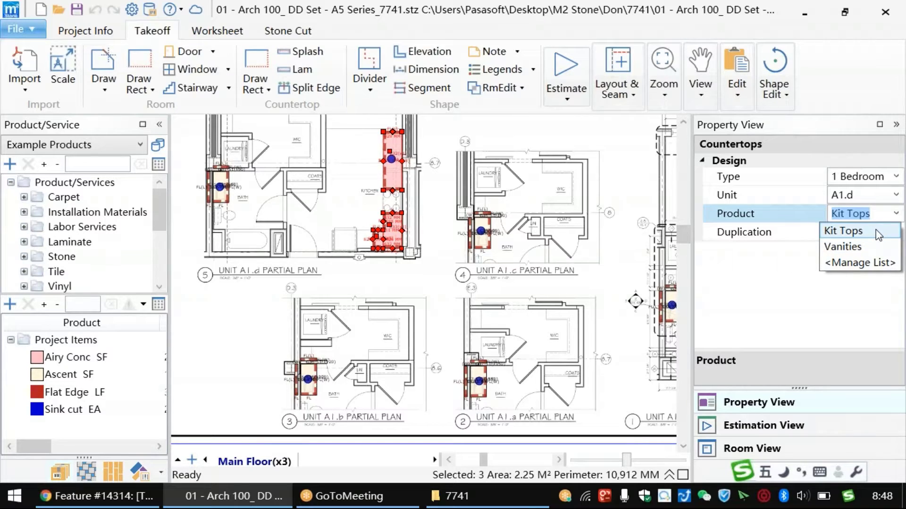
mouse_move(843, 247)
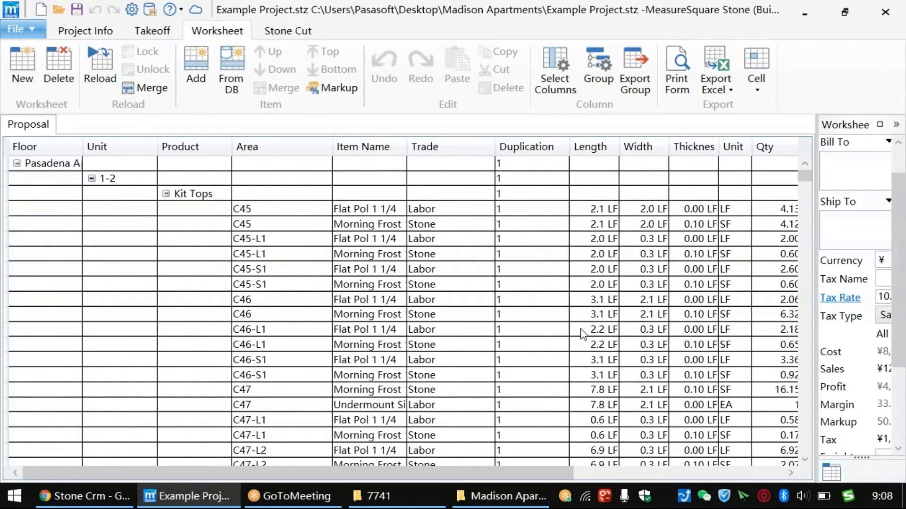
mouse_move(563, 296)
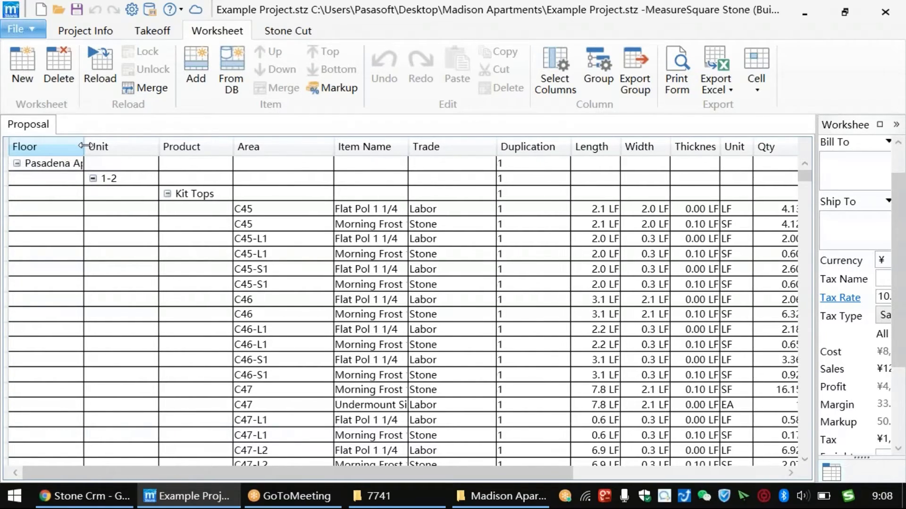
Reorder worksheet grouping to Floor > Product > Unit and inspect the Kit Tops group
left_click(194, 146)
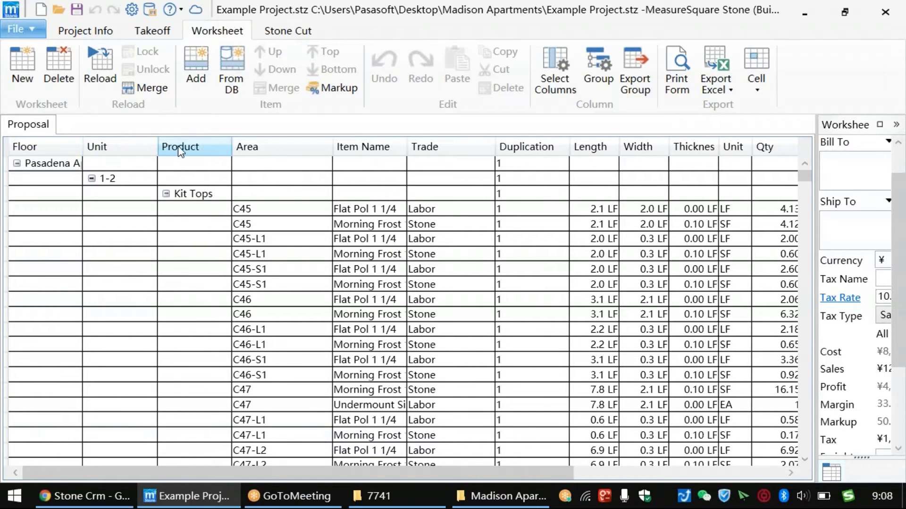
left_click(107, 178)
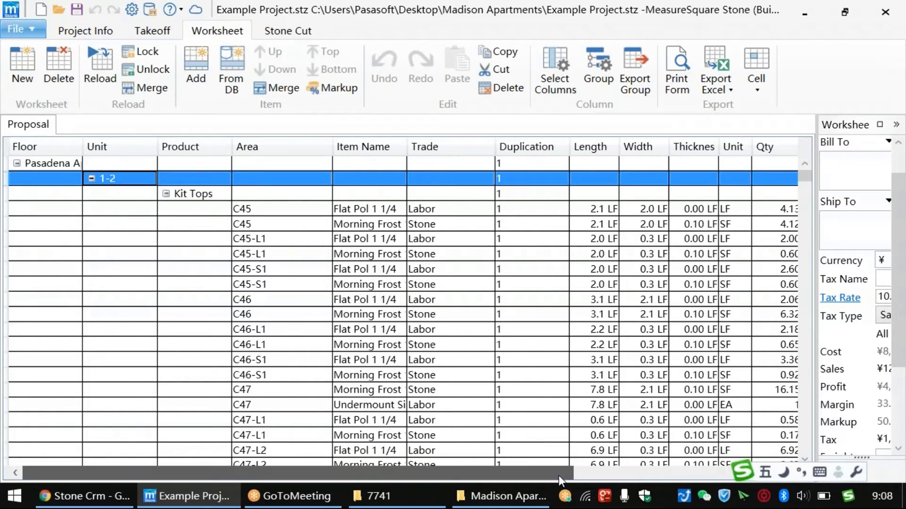
scroll("right", 3)
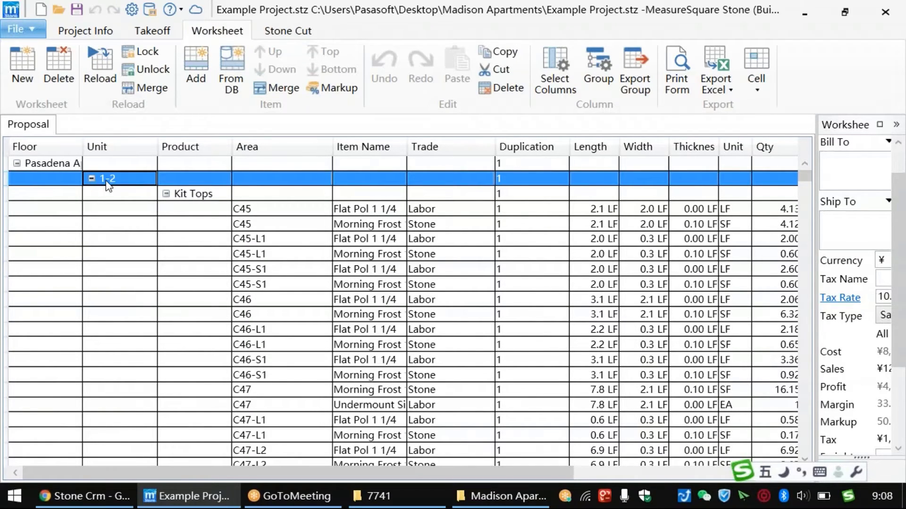
left_click(194, 194)
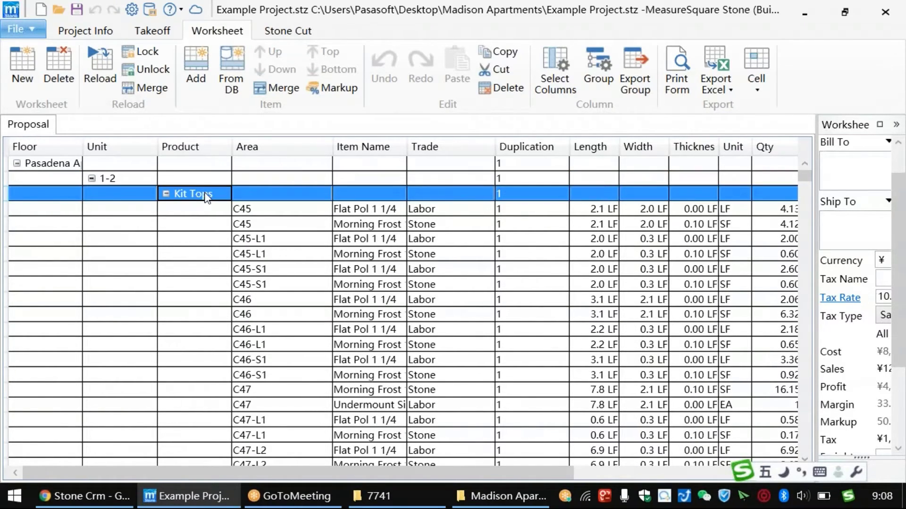
left_click(194, 209)
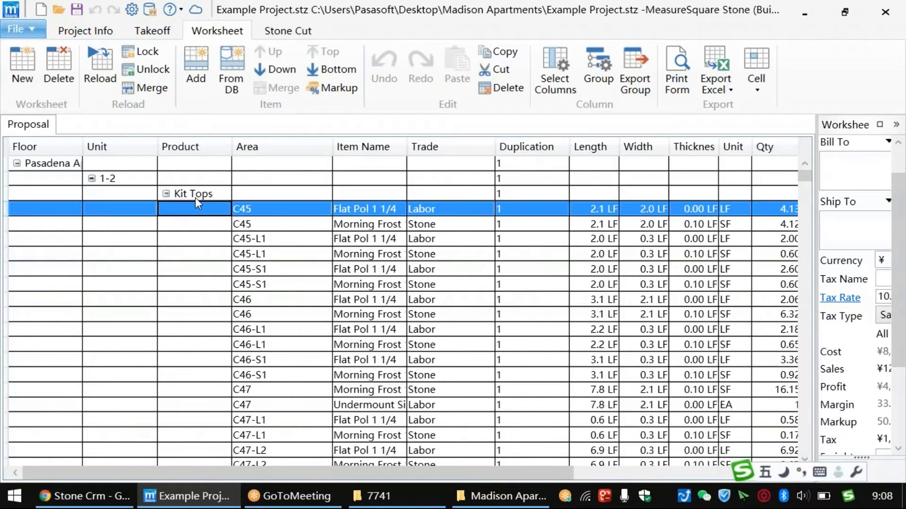
left_click(193, 194)
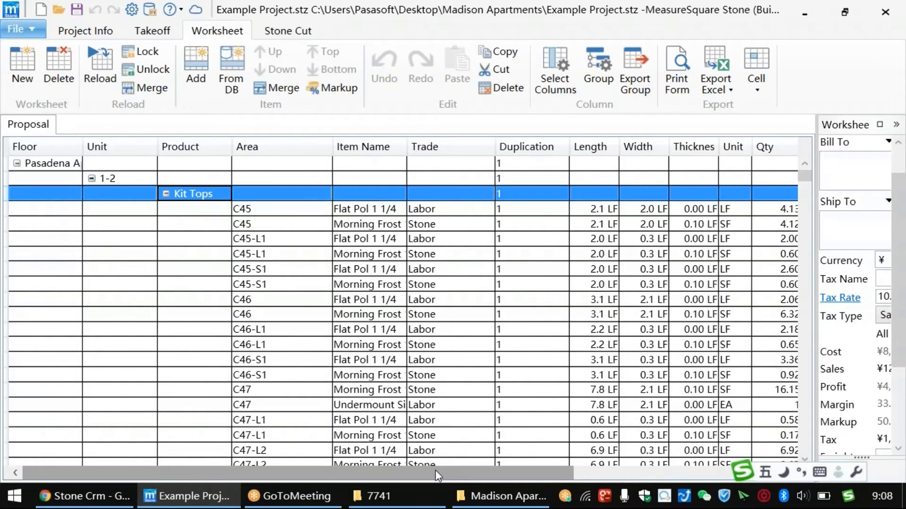
scroll("right", 3)
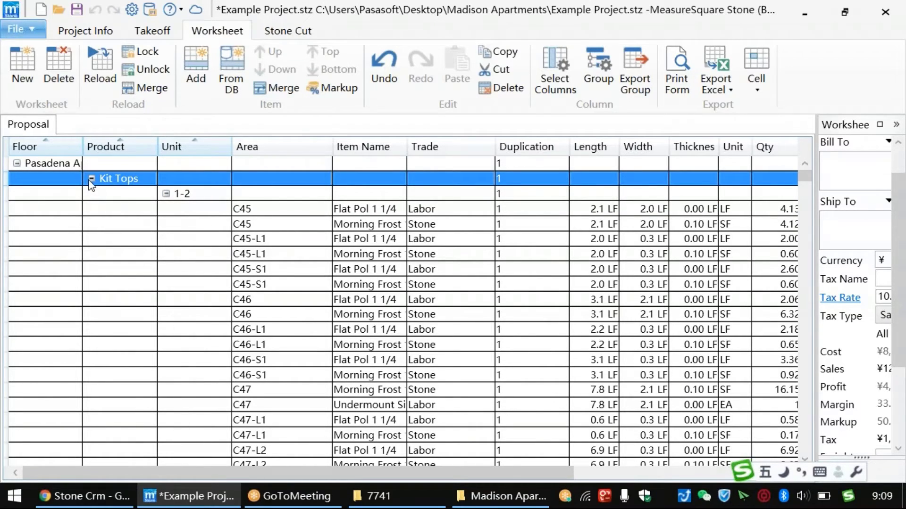
mouse_move(127, 276)
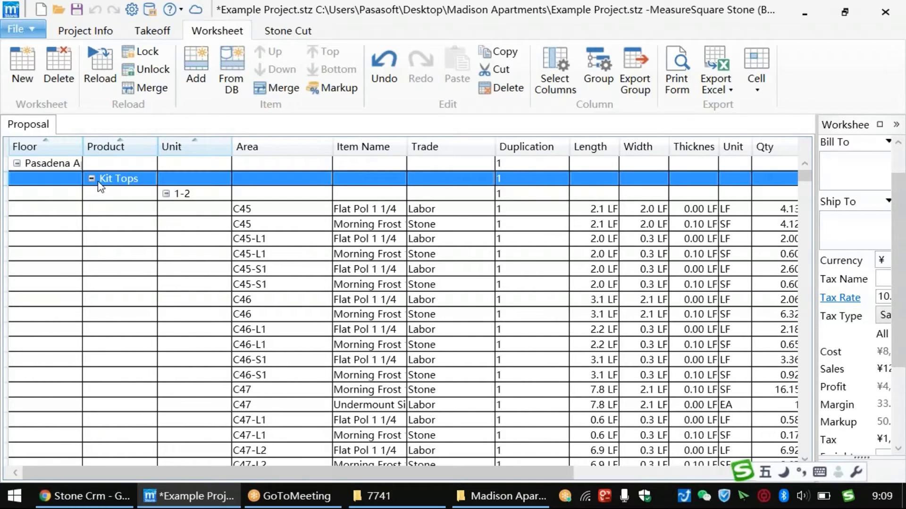
Apply Collapse All from the column header menu, leaving Vanities and Kit Tops under Pasadena
right_click(116, 146)
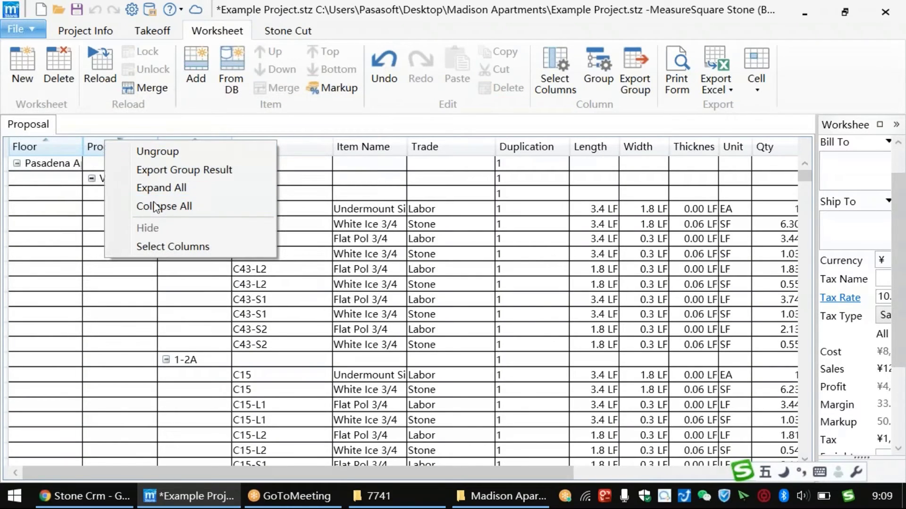
left_click(164, 206)
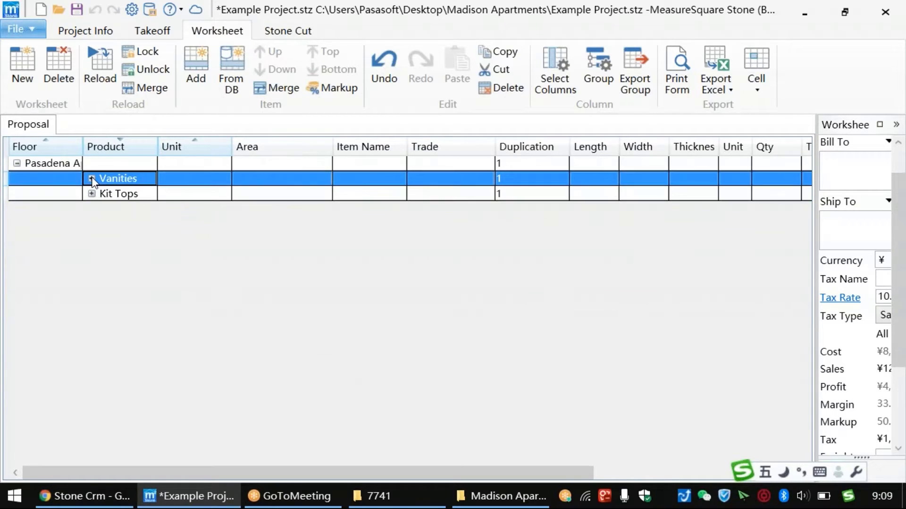
Group by Item Name after Floor, sort descending, collapse, and select the Undermount Sink group
left_click(91, 179)
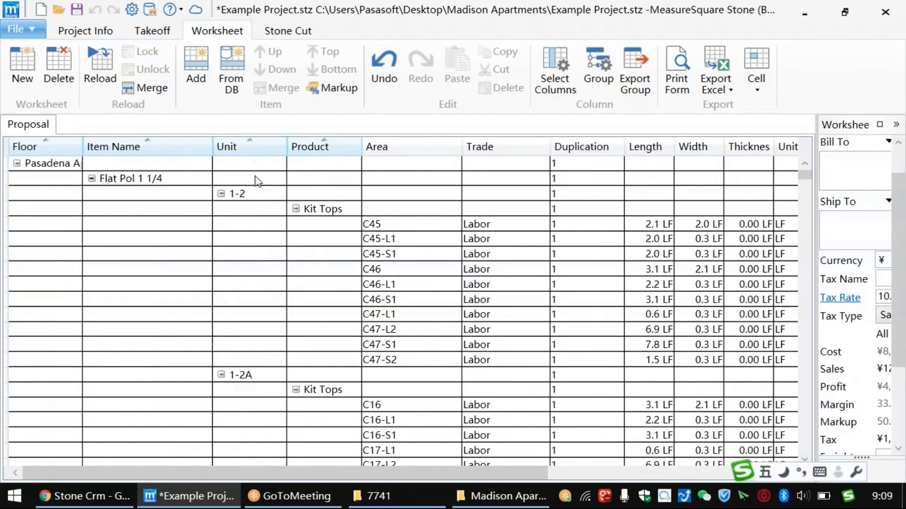
left_click(147, 146)
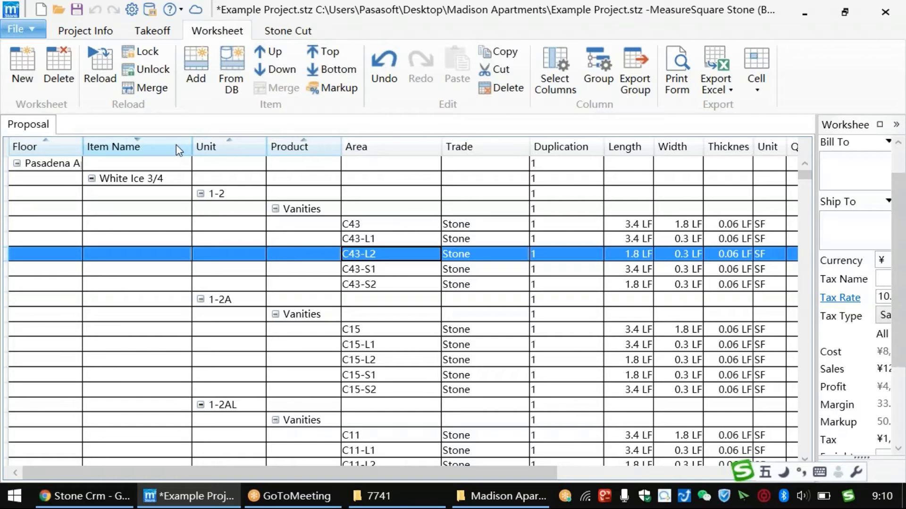
left_click(91, 178)
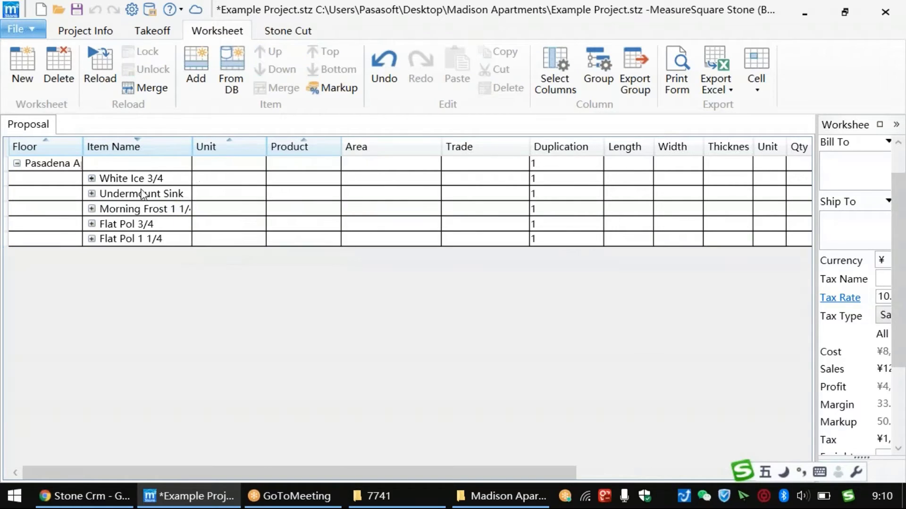
left_click(139, 209)
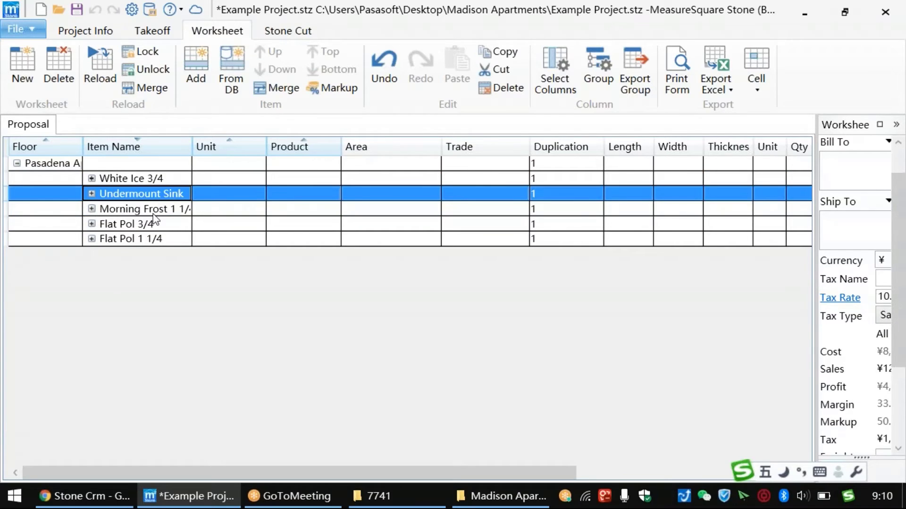
left_click(133, 178)
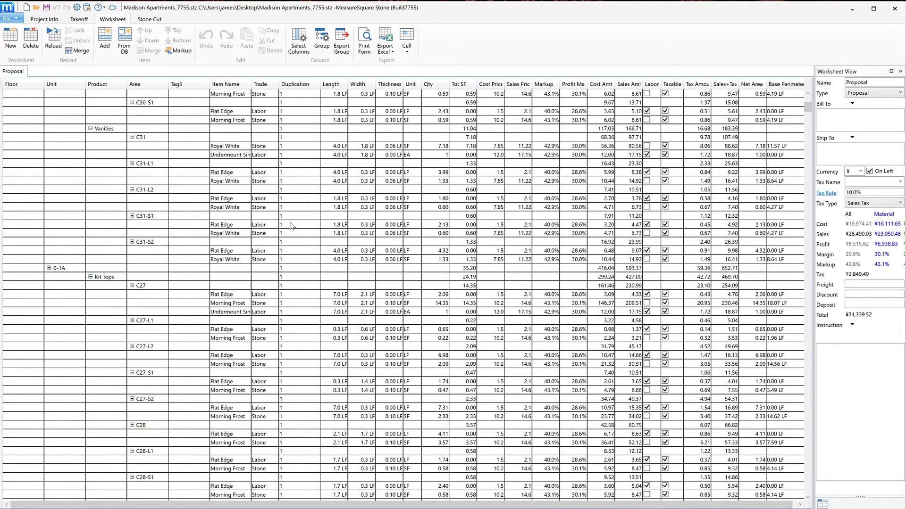
mouse_move(372, 87)
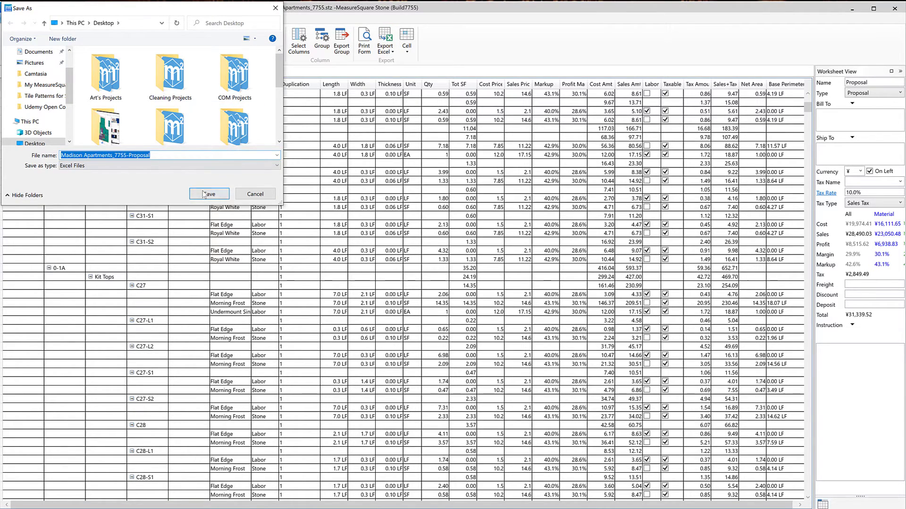
Save the proposal as the Excel file Madison Apartments_7755-Proposal
left_click(208, 193)
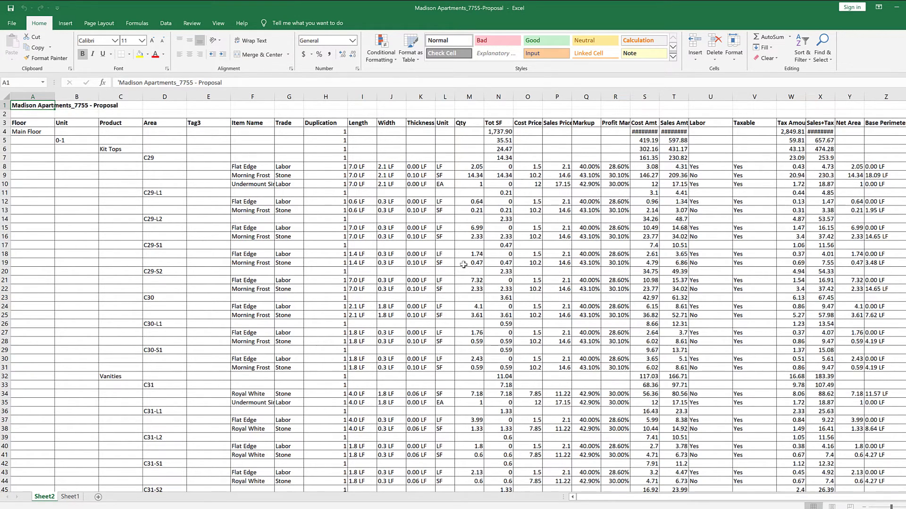
mouse_move(453, 393)
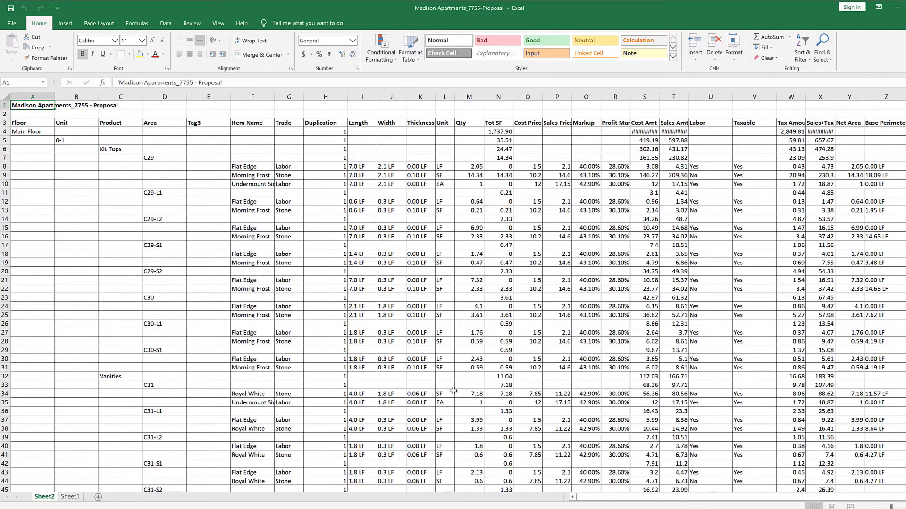
Scroll down through the exported proposal rows on Sheet2
scroll("down", 3)
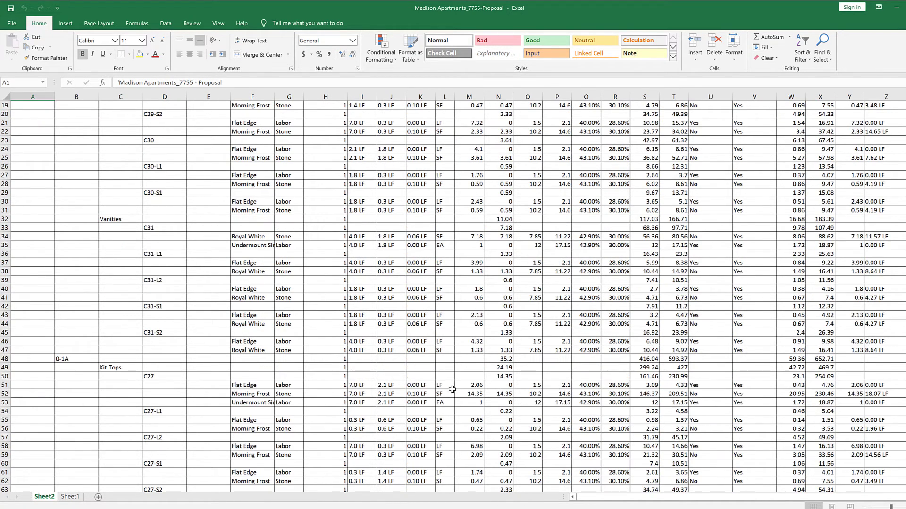
scroll("down", 3)
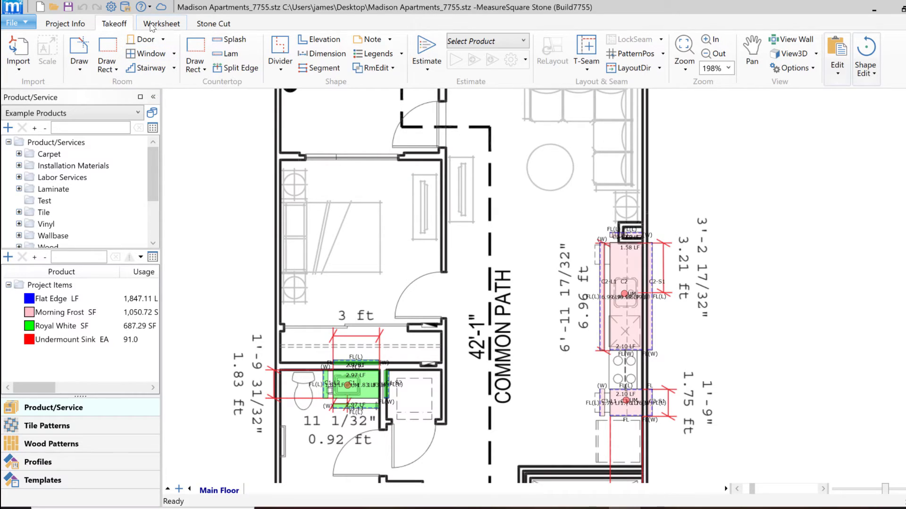
From the project worksheet, choose Export StoneCut Template under the Excel export options
left_click(160, 23)
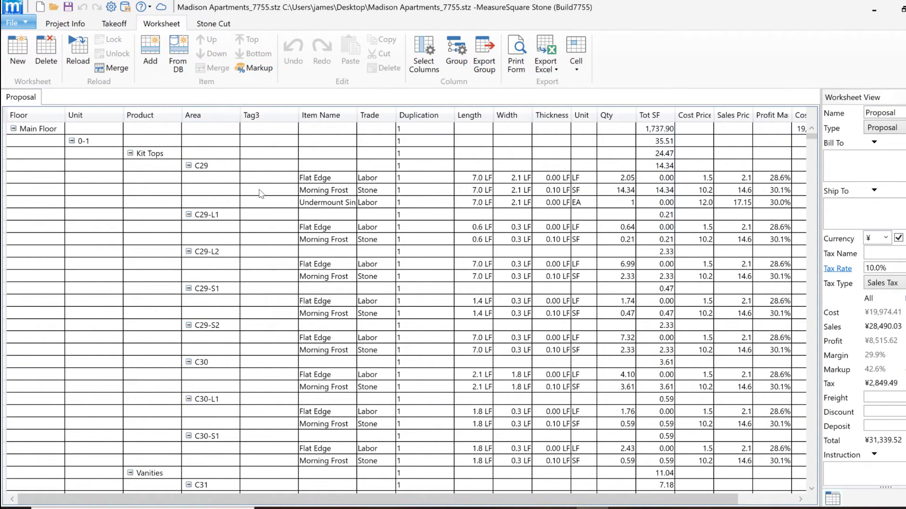
scroll("down", 3)
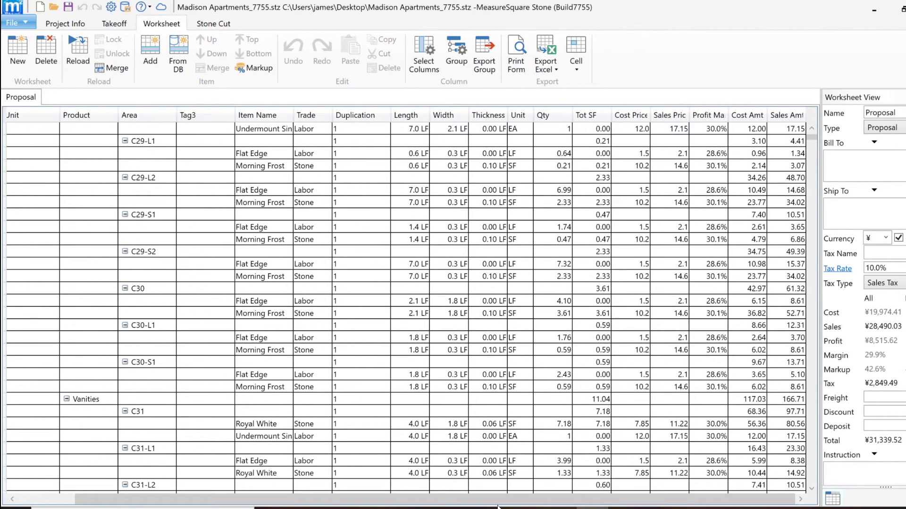
mouse_move(661, 239)
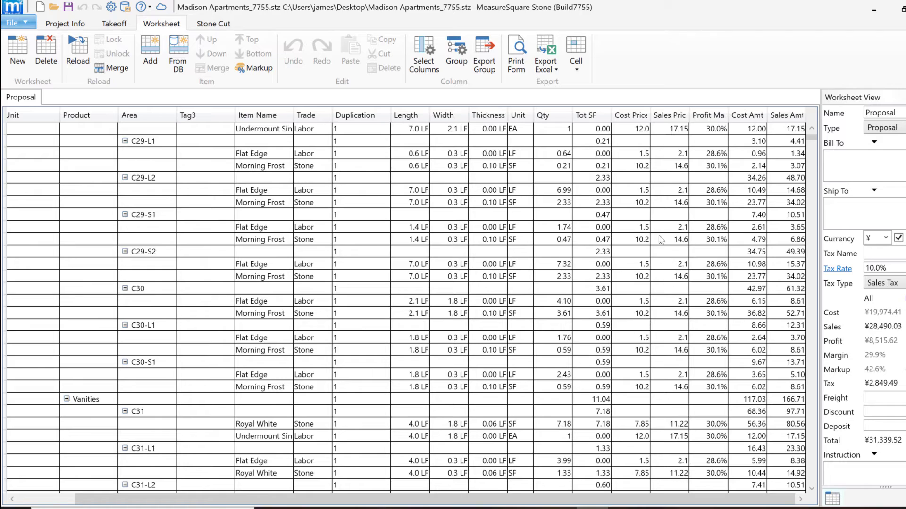
left_click(546, 55)
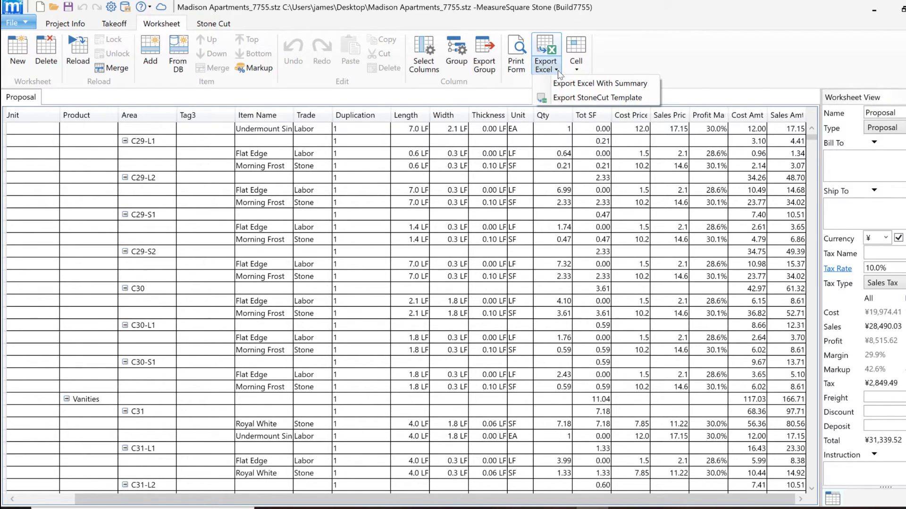
mouse_move(601, 97)
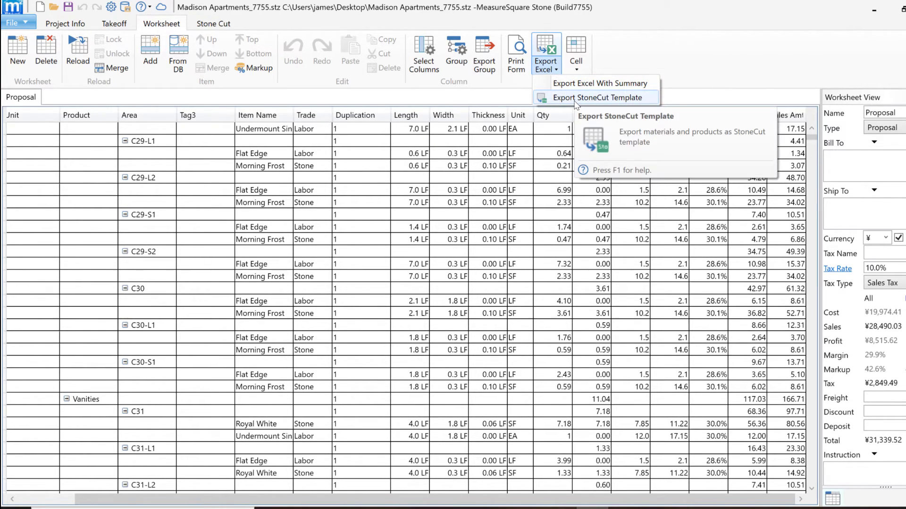
left_click(598, 98)
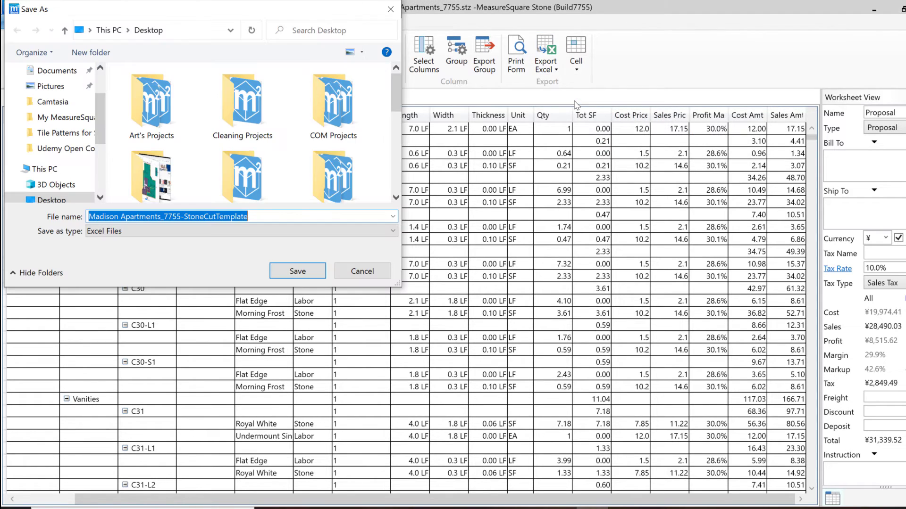
Save the StoneCut template, change the slab lengths to 180, and view the Products sheet
left_click(296, 271)
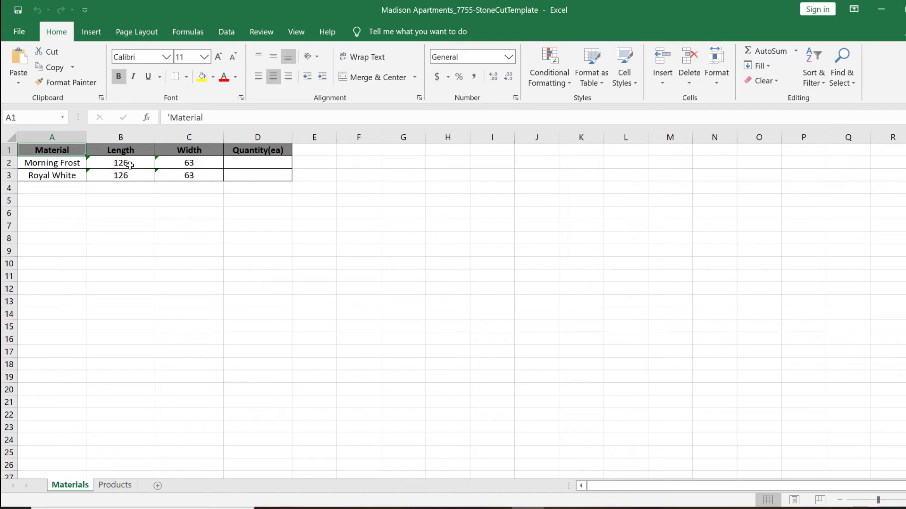
double_click(121, 162)
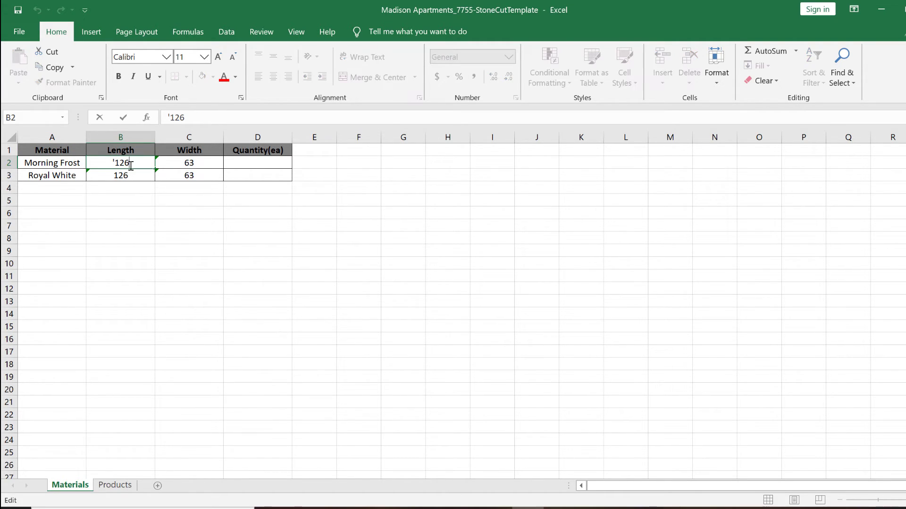
mouse_move(200, 237)
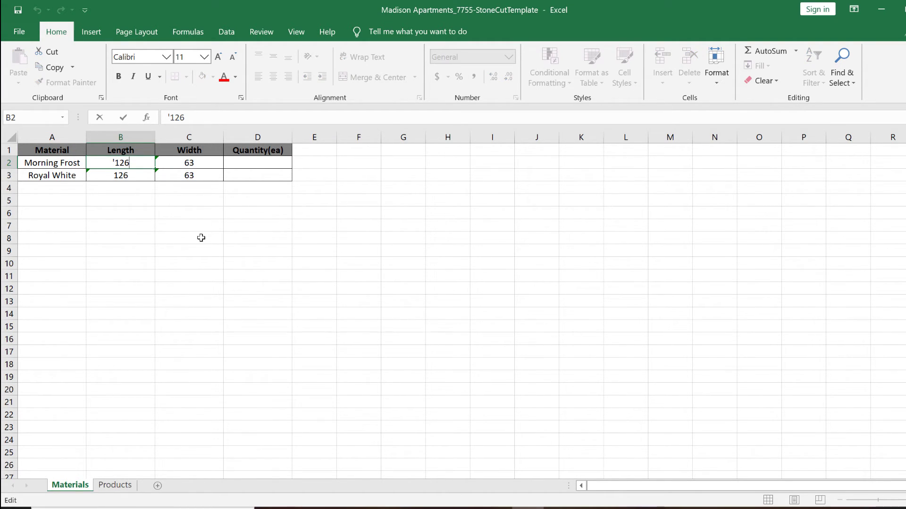
key("Backspace")
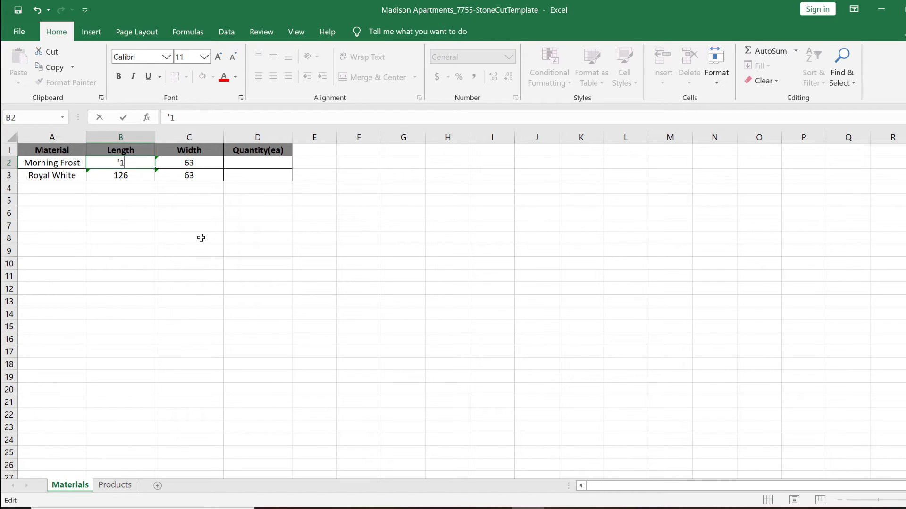
type("80")
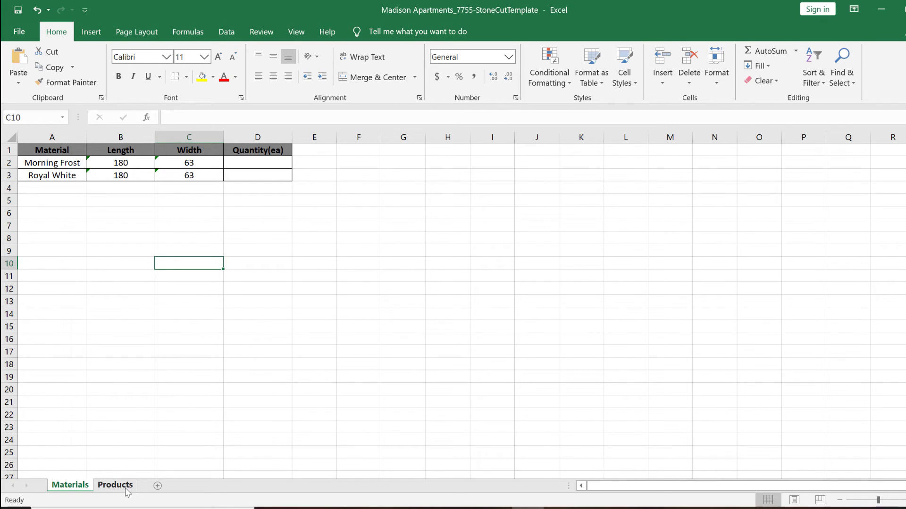
left_click(115, 484)
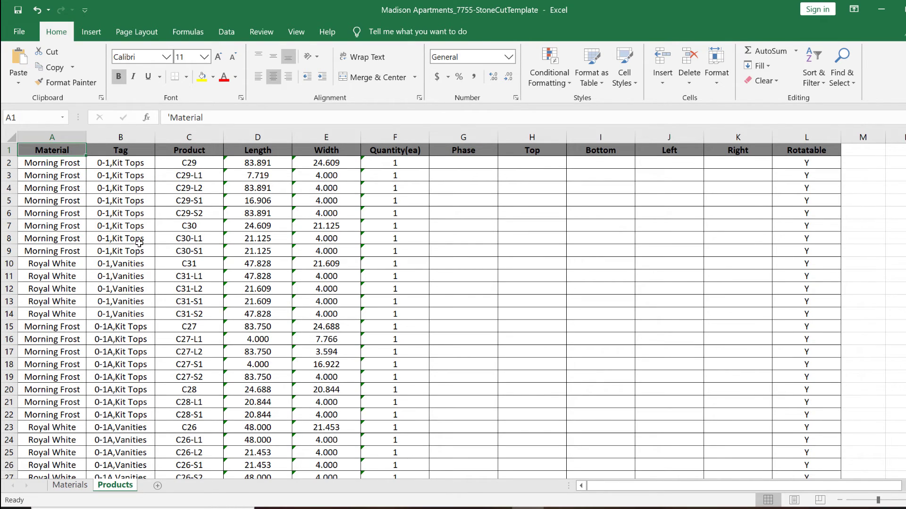
Create and save the Stone Cut project 'Madison Apartments Job' with INCH as unit of measure
scroll("down", 3)
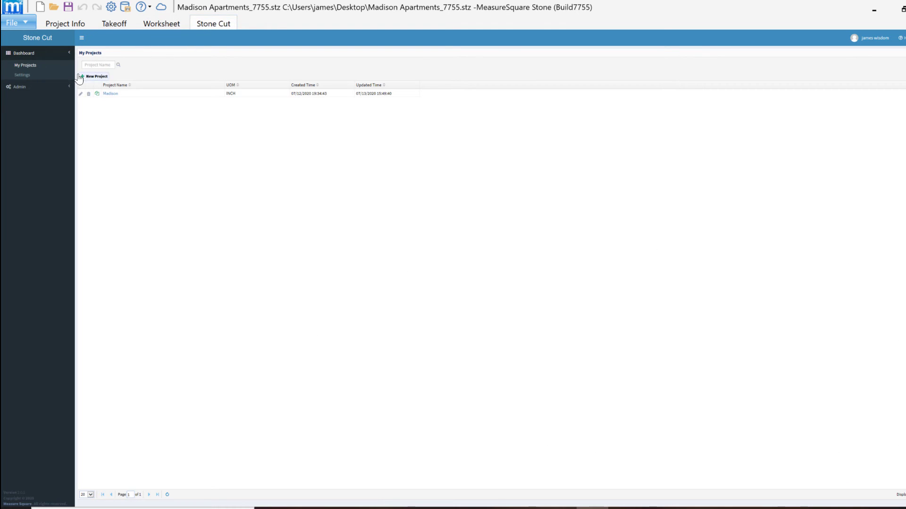
left_click(96, 75)
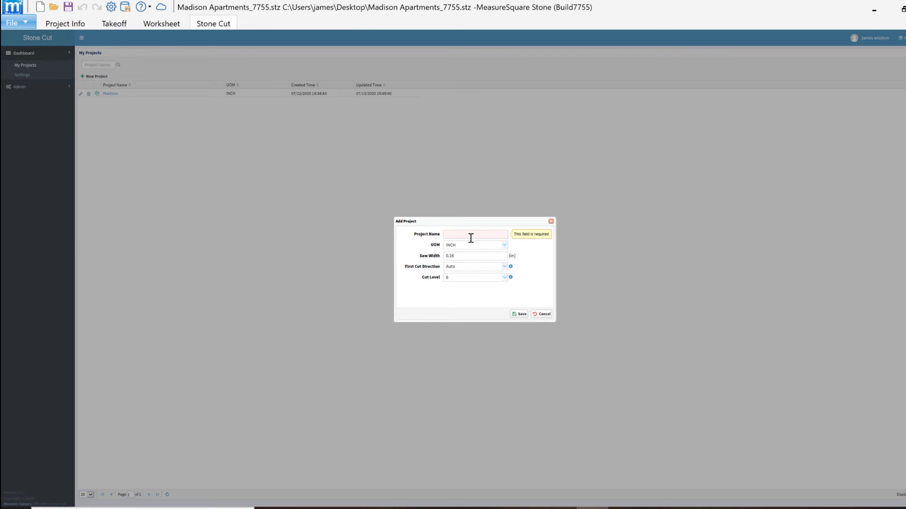
type("Madison Apartments")
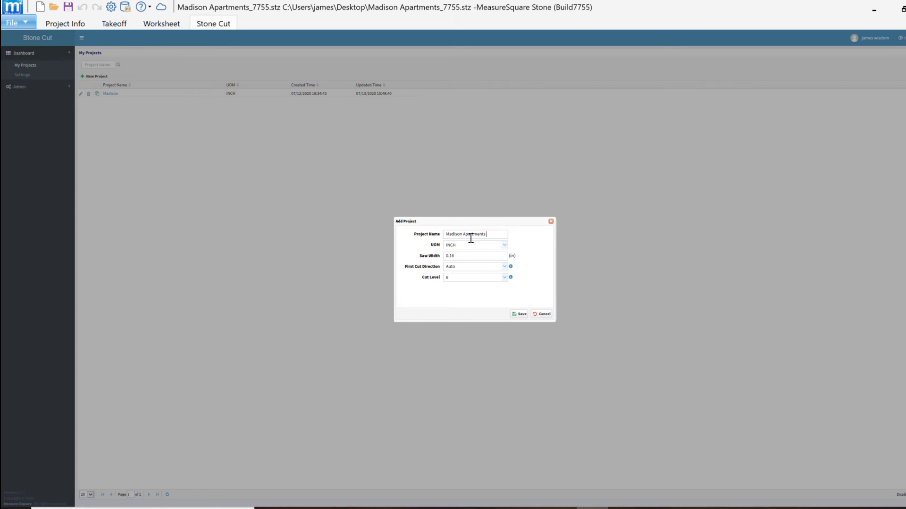
type("Job")
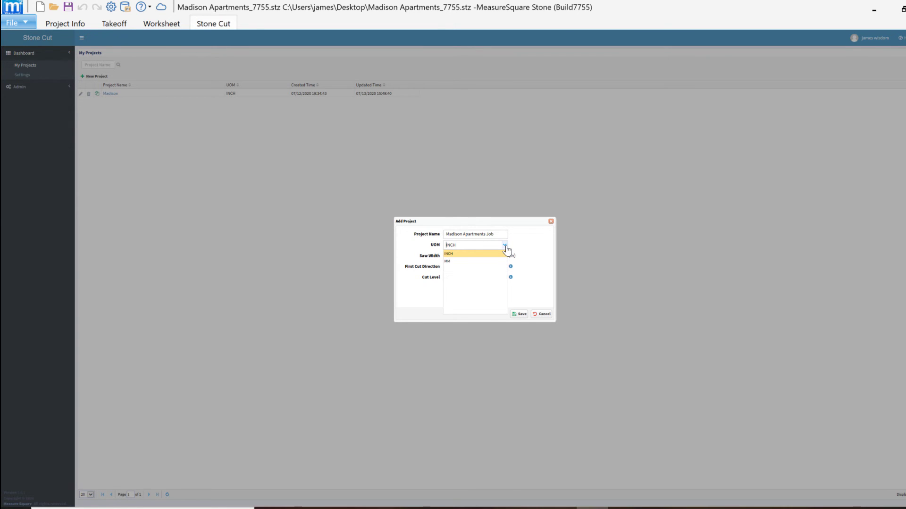
left_click(448, 254)
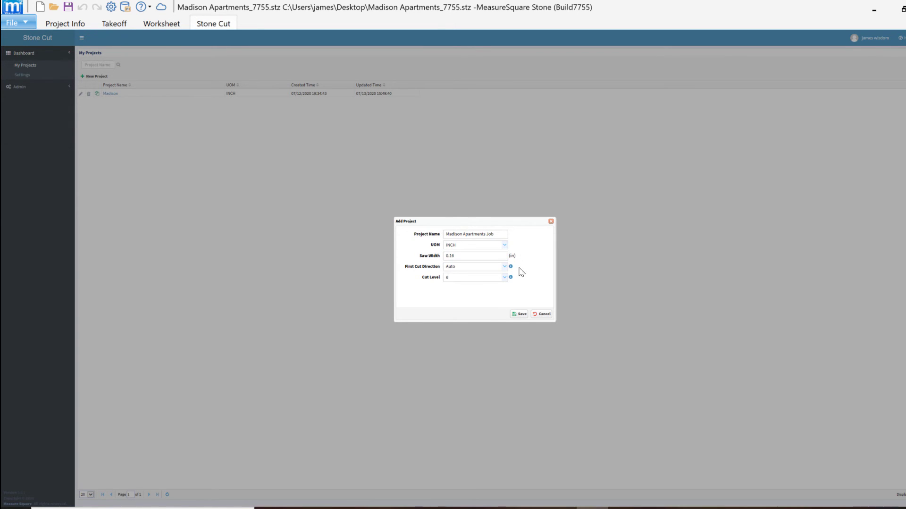
mouse_move(499, 280)
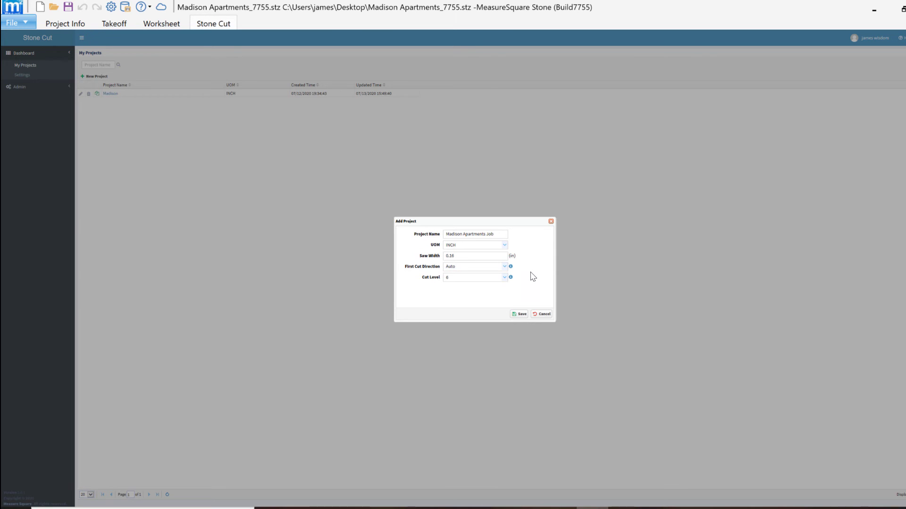
mouse_move(530, 282)
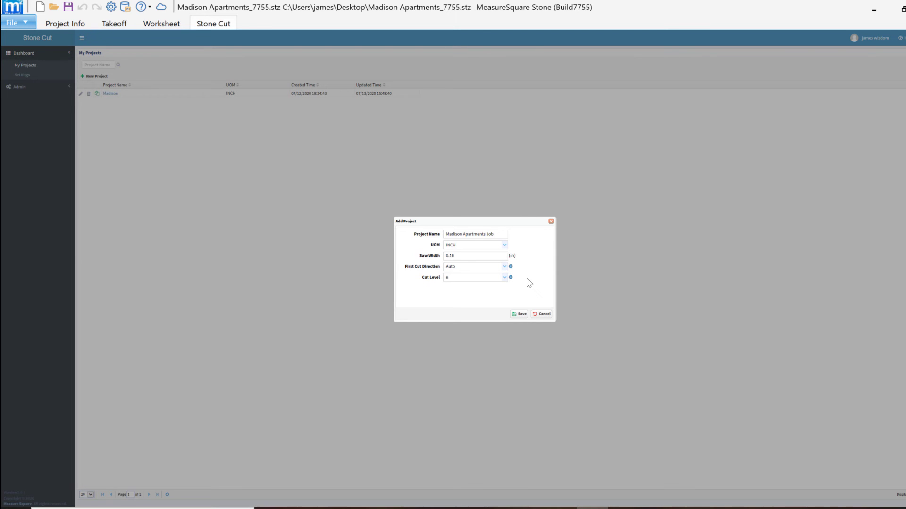
left_click(519, 314)
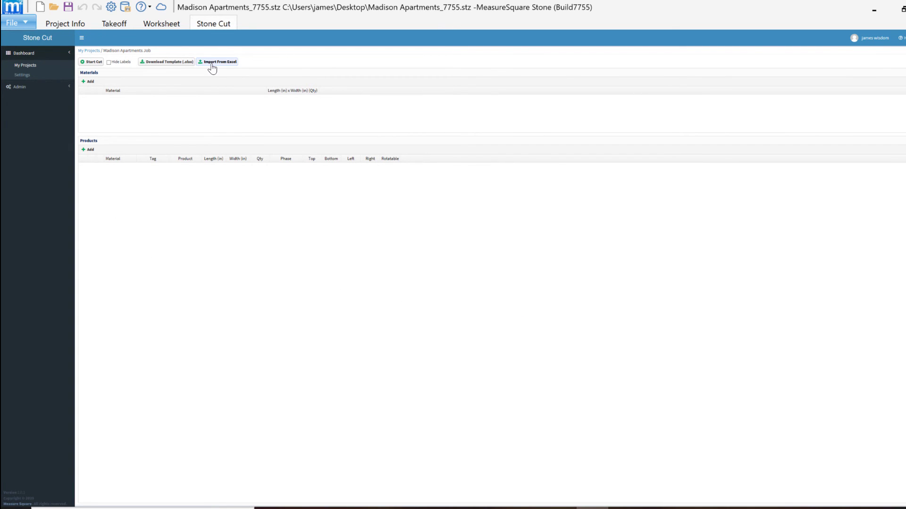
Import the Madison Apartments_7755-StoneCutTemplate workbook into the job
left_click(219, 62)
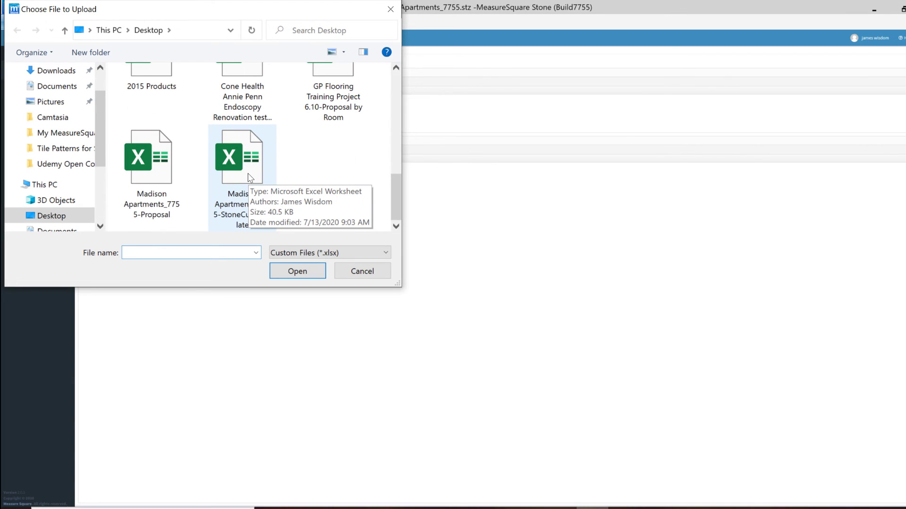
left_click(242, 156)
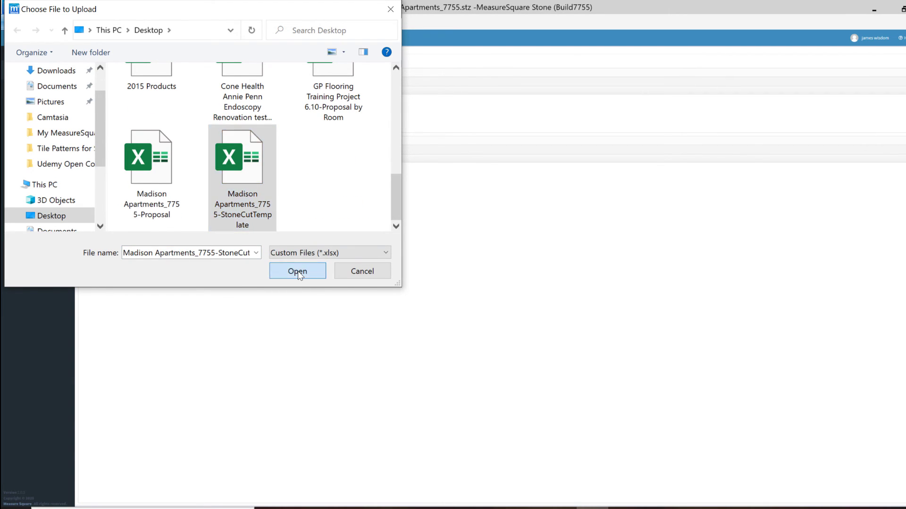
left_click(296, 270)
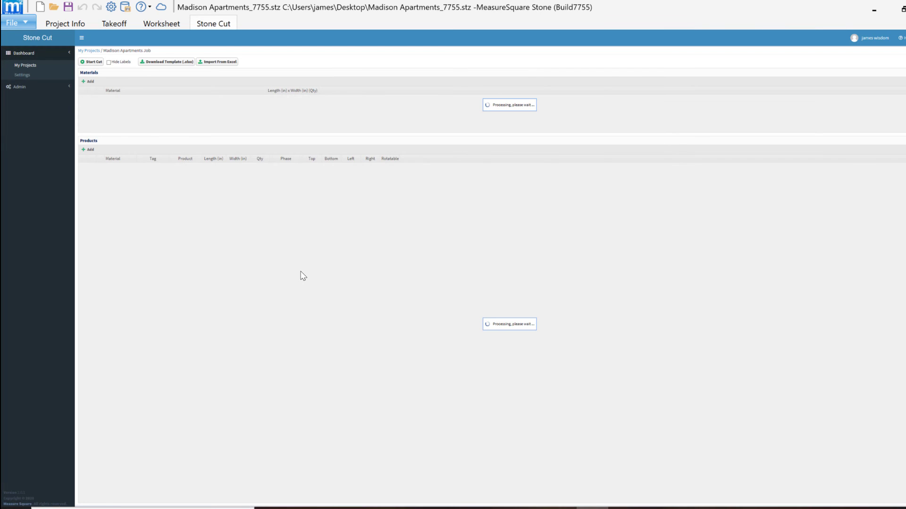
mouse_move(308, 277)
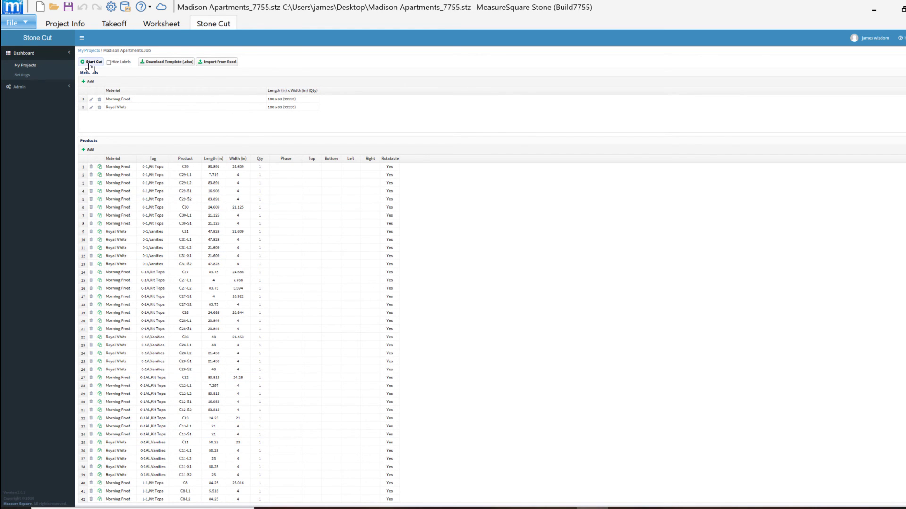
Run Start Cut to calculate the slab layouts, then download them as a PDF
left_click(93, 62)
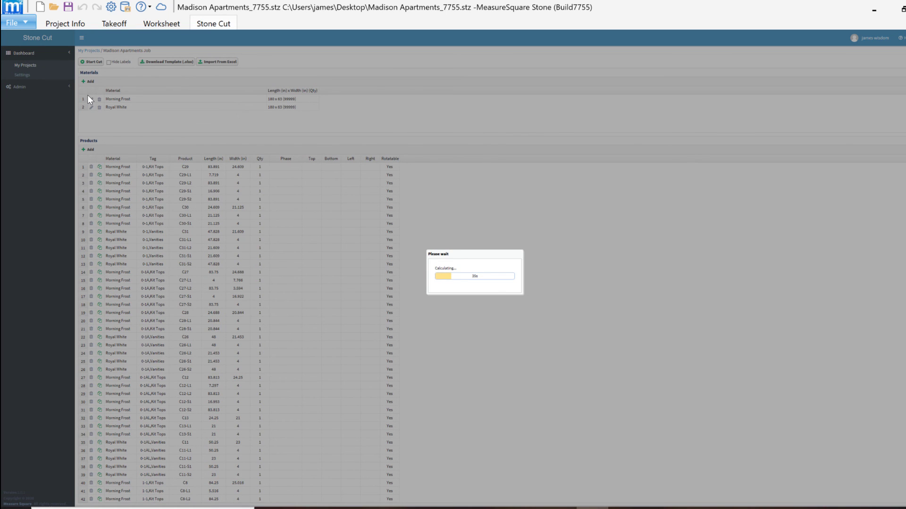
left_click(90, 62)
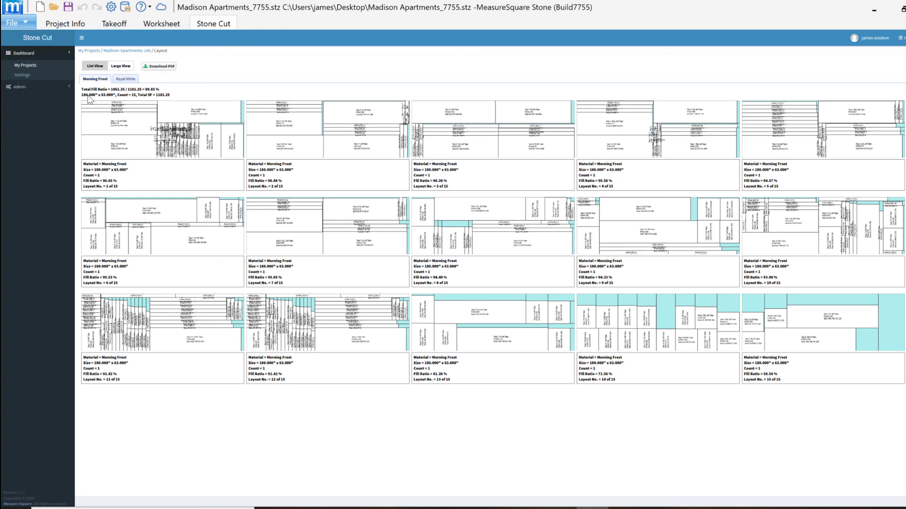
mouse_move(211, 149)
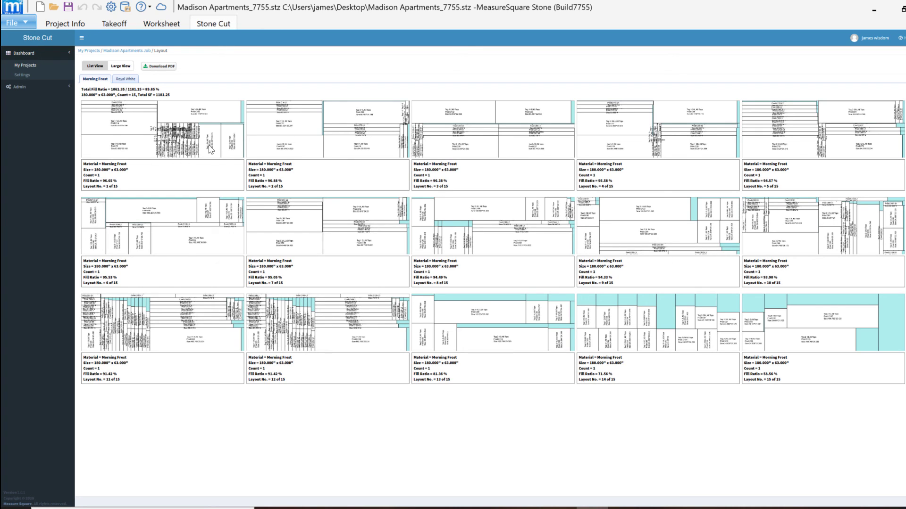
mouse_move(191, 170)
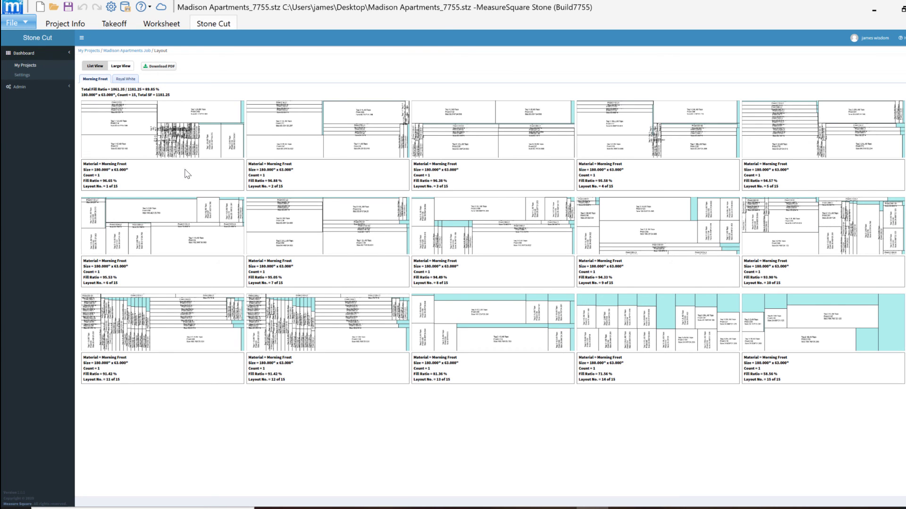
left_click(157, 66)
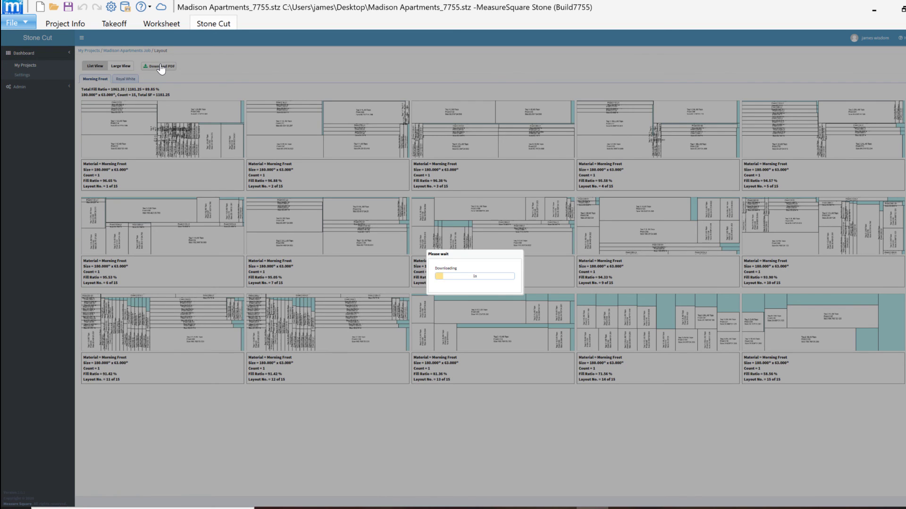